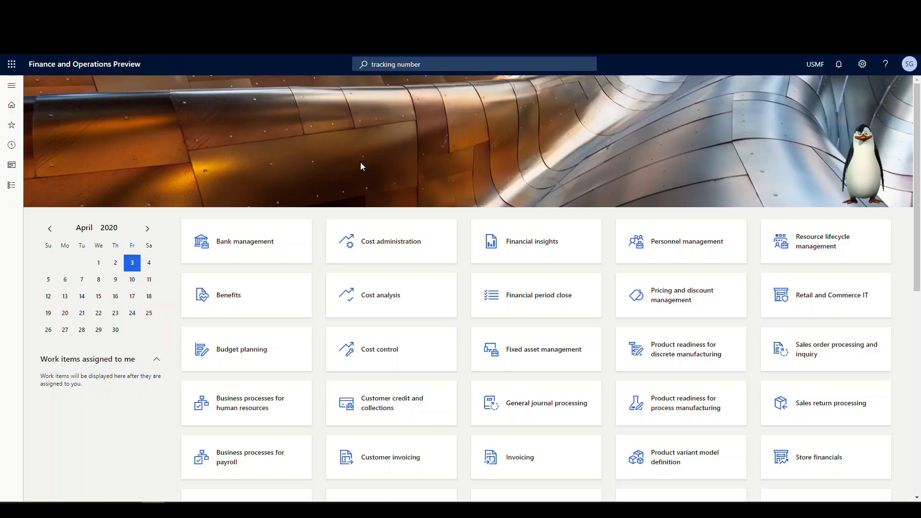
pyautogui.moveTo(342, 154)
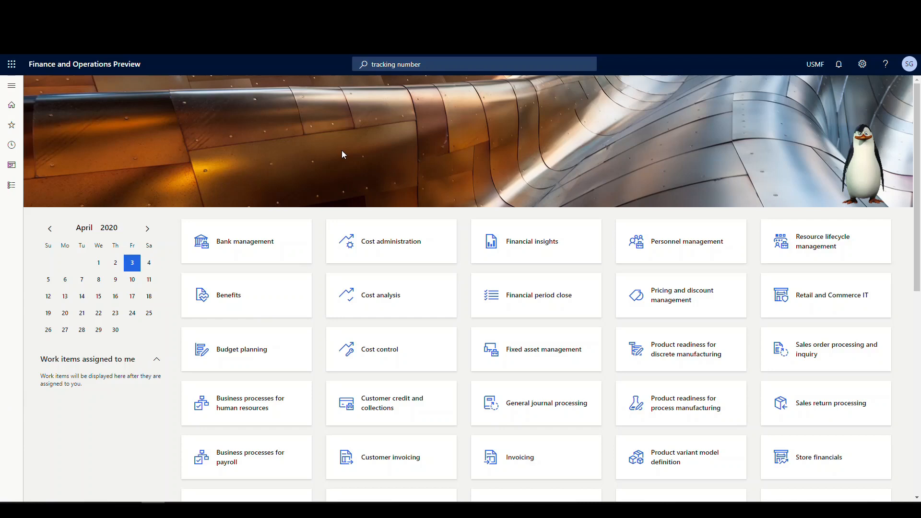
pyautogui.moveTo(26, 94)
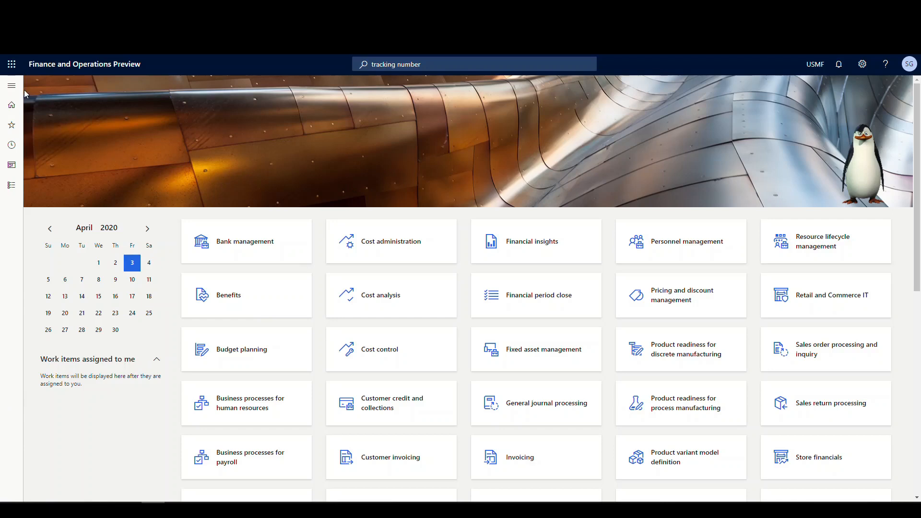
# - Navigate the module list to Product information management's Released products
pyautogui.click(11, 85)
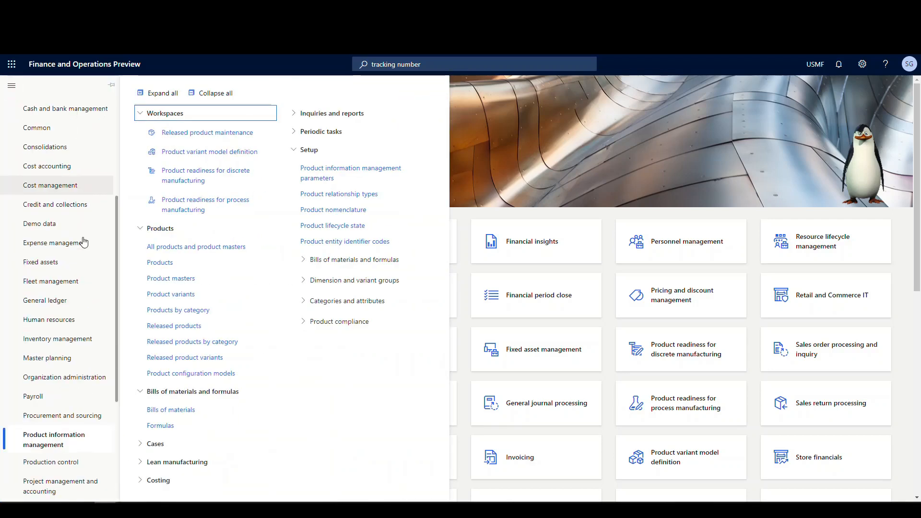
pyautogui.scroll(-3)
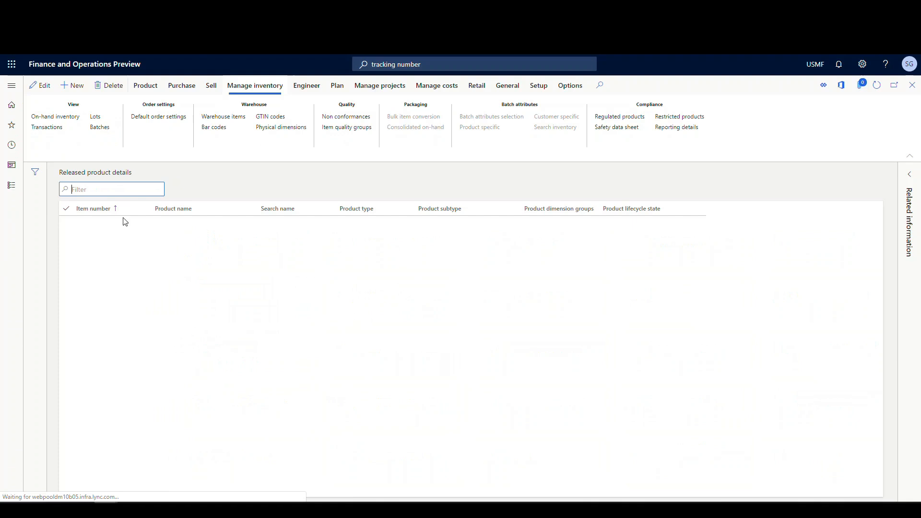
# - Filter released products for b102 and review item B102's tracking details
pyautogui.write('b102')
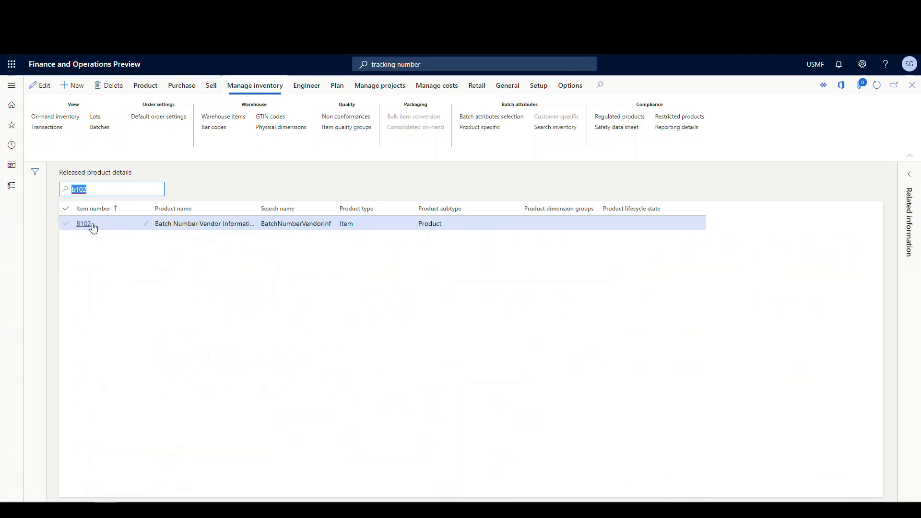
pyautogui.click(83, 224)
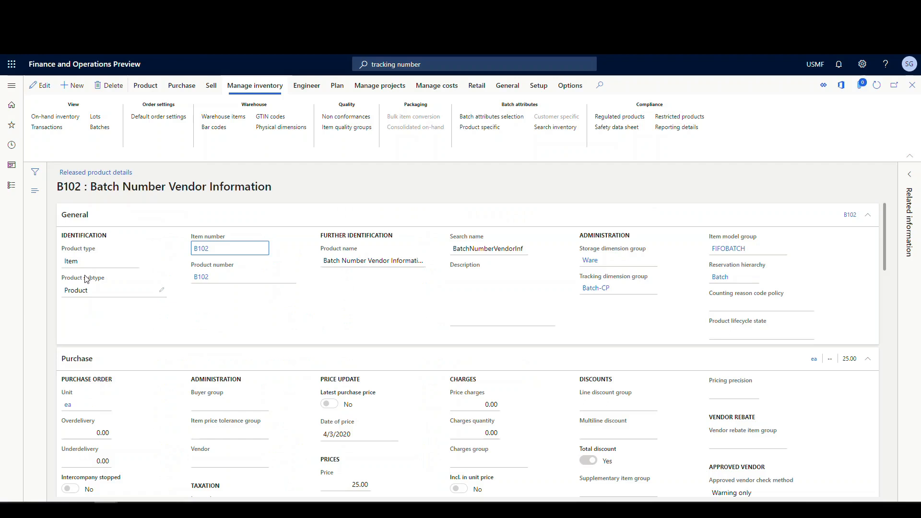
pyautogui.scroll(-3)
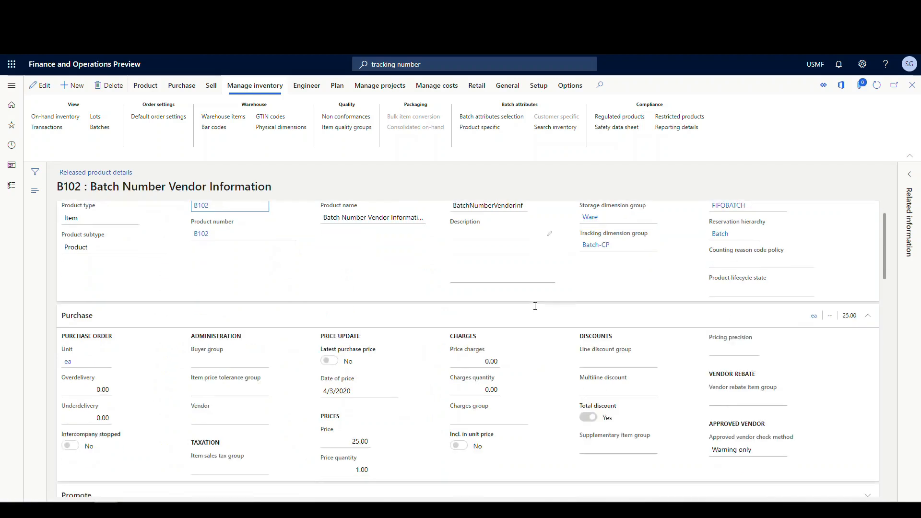
pyautogui.click(74, 215)
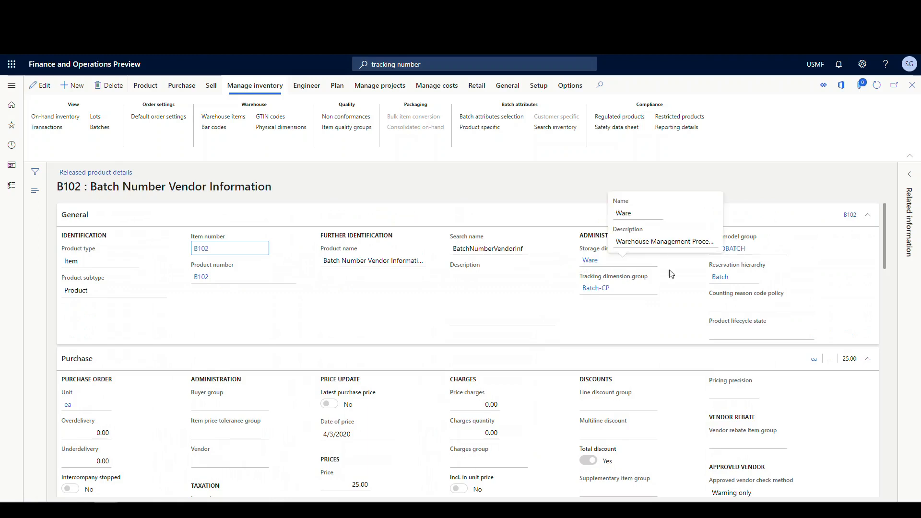
pyautogui.moveTo(595, 288)
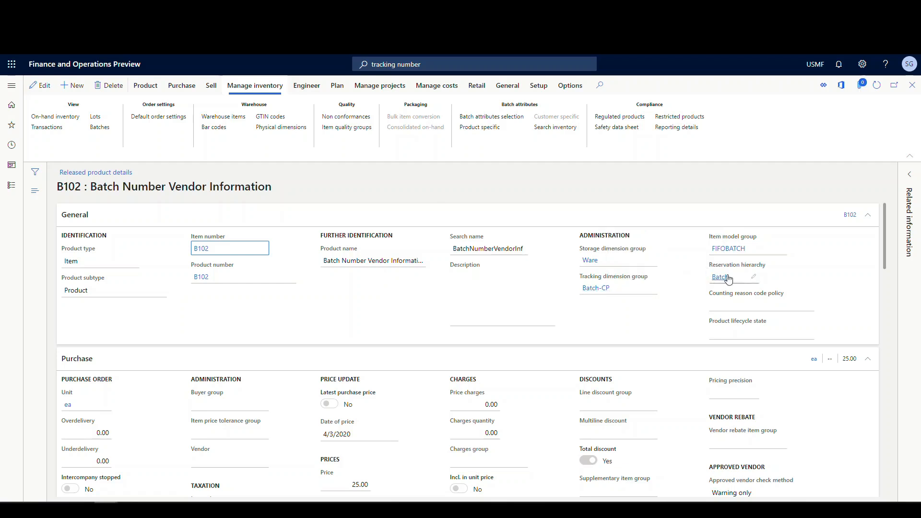
pyautogui.moveTo(800, 254)
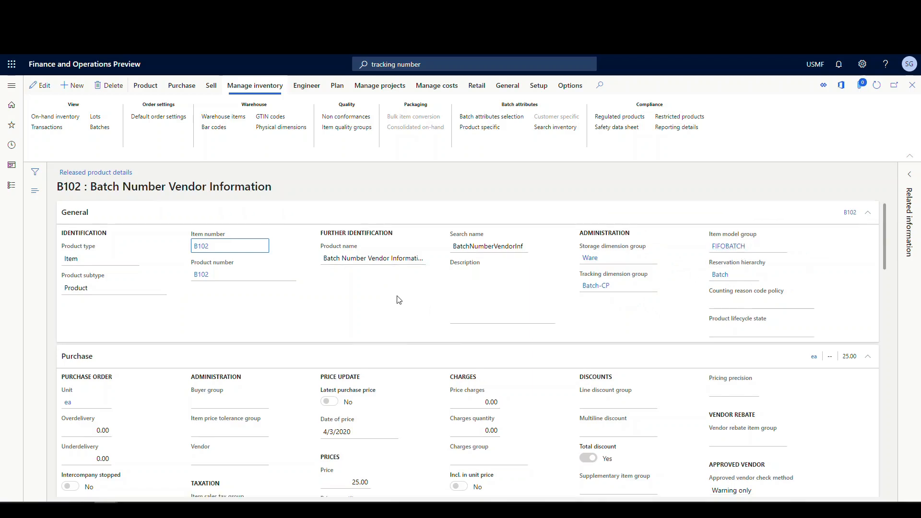
# - Locate and follow the FIFOBATCH item model group link on B102
pyautogui.scroll(-3)
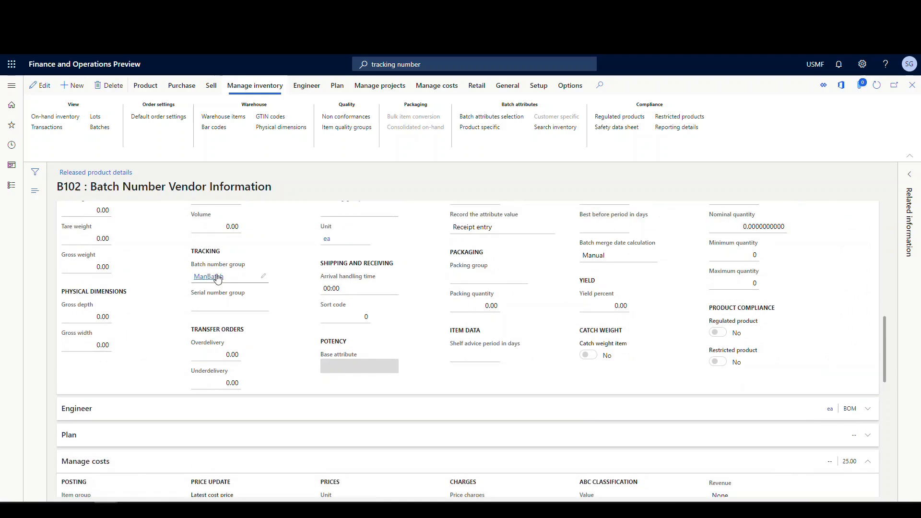
pyautogui.moveTo(208, 276)
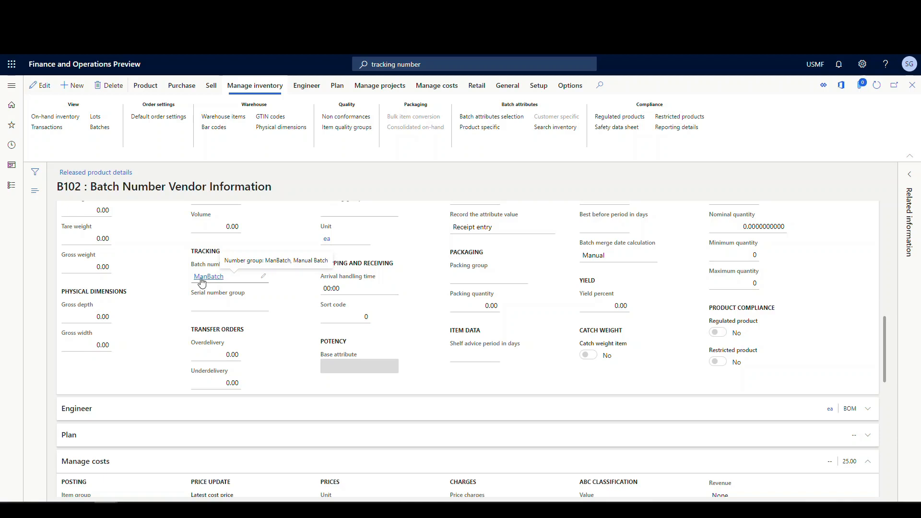
pyautogui.moveTo(218, 284)
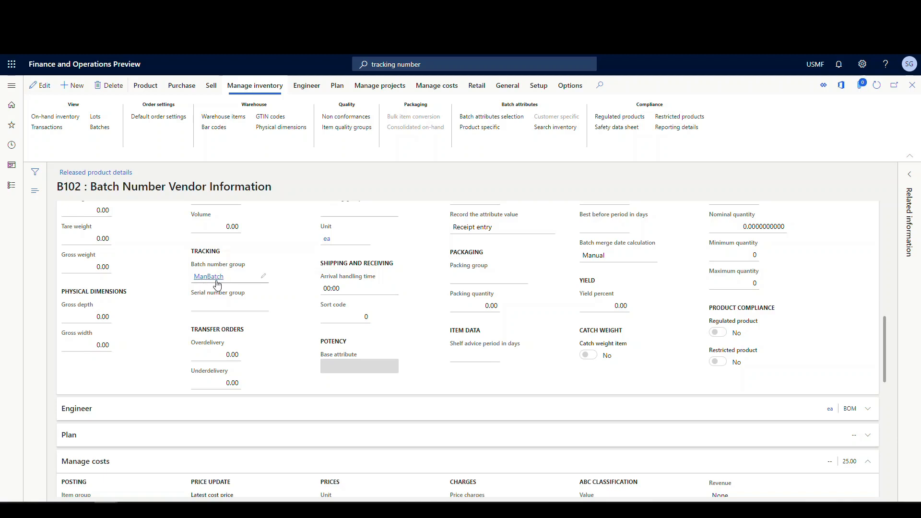
pyautogui.scroll(3)
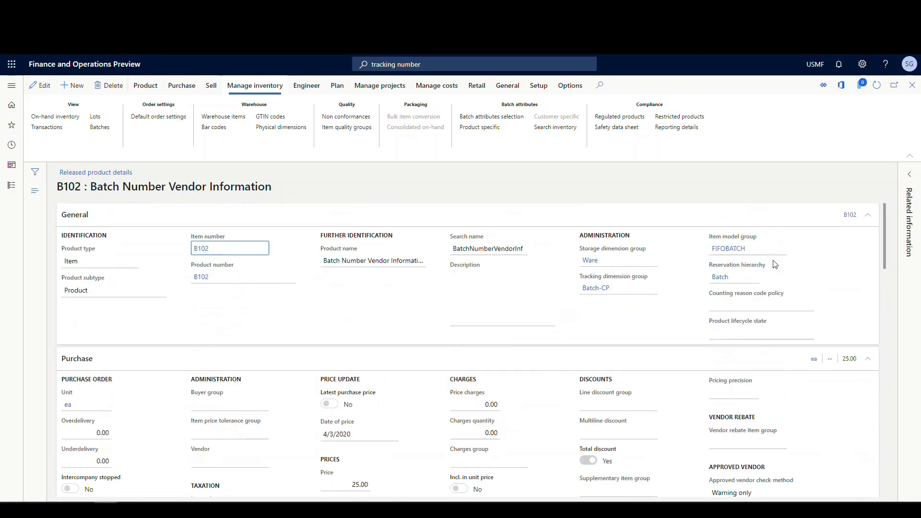
pyautogui.click(728, 248)
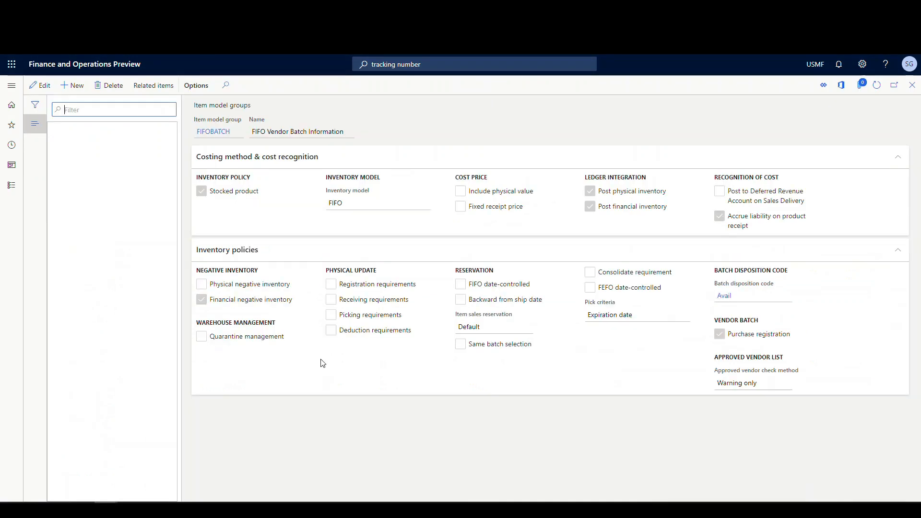
# - Review FIFOBATCH's vendor batch purchase registration setting, then return to the home dashboard
pyautogui.click(111, 141)
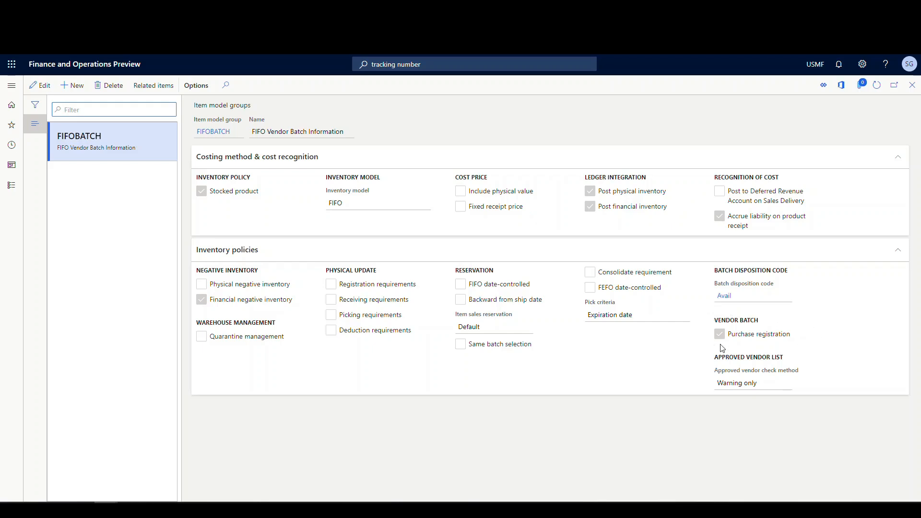
pyautogui.moveTo(752, 349)
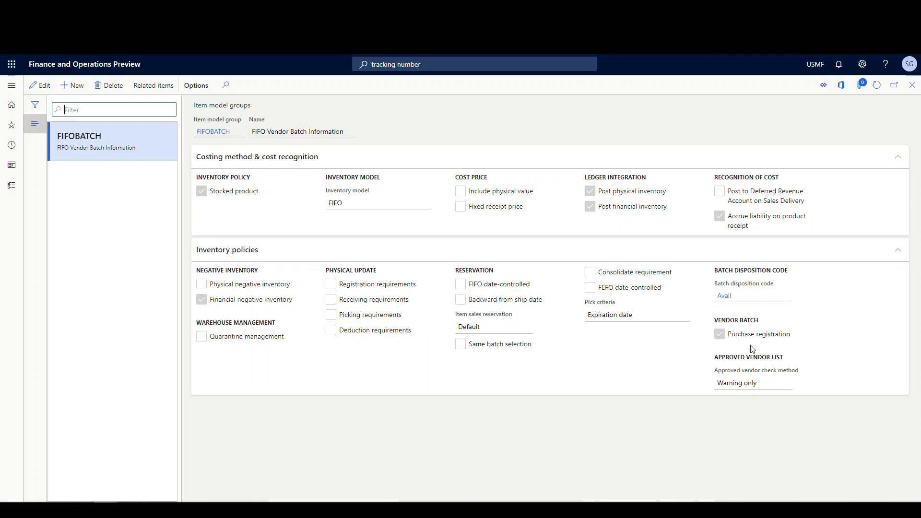
pyautogui.moveTo(805, 335)
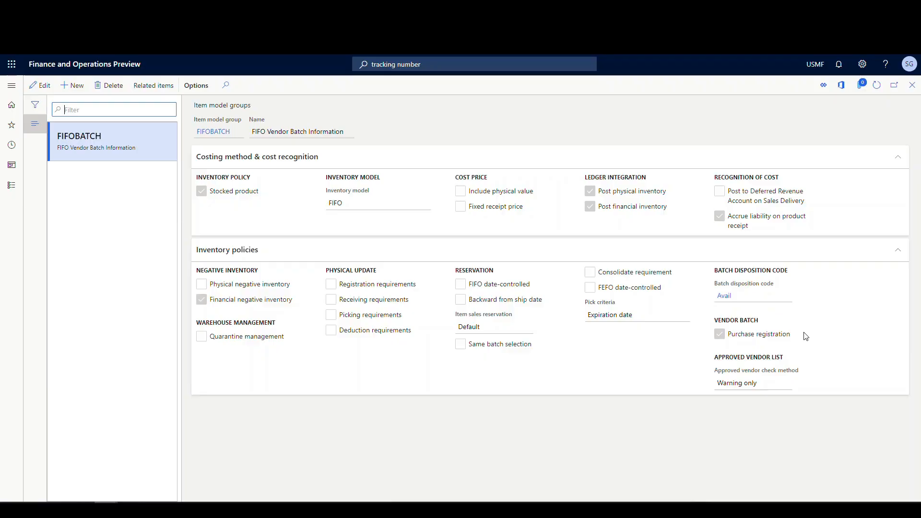
pyautogui.click(11, 105)
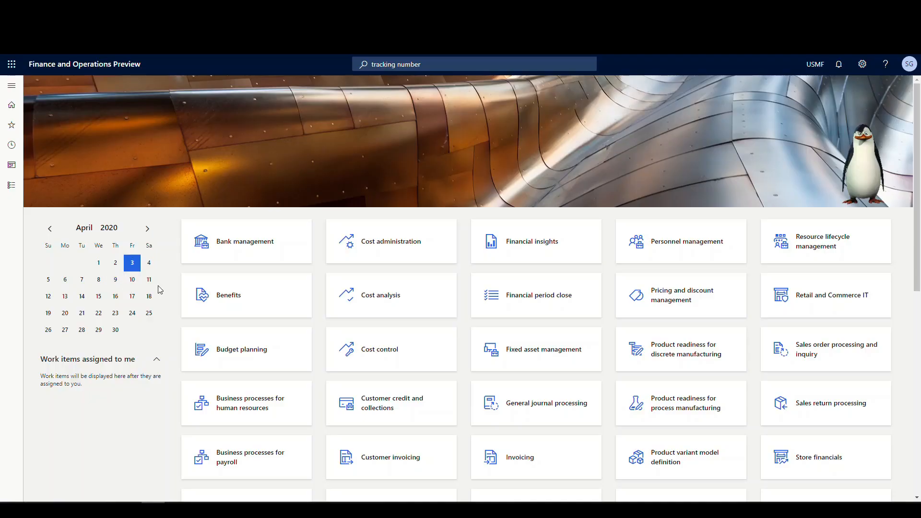
pyautogui.moveTo(11, 85)
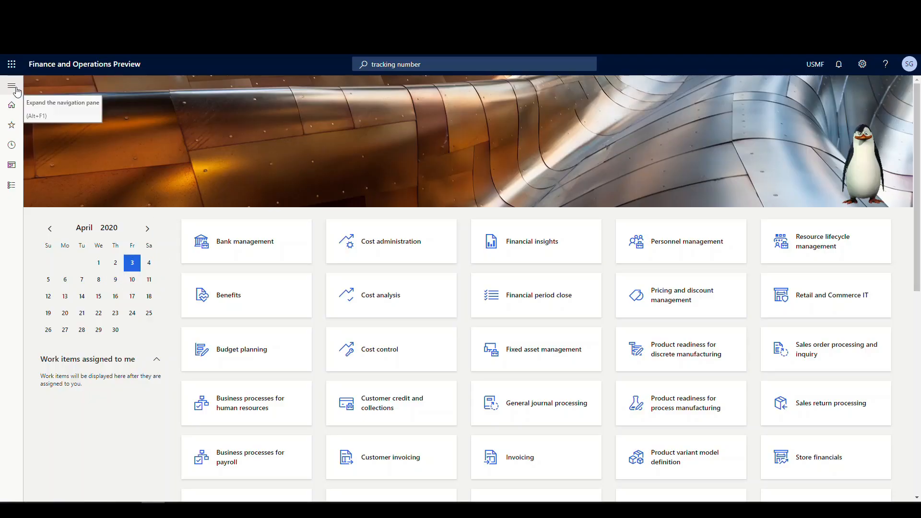
# - Go to Procurement and sourcing > All purchase orders and start a new purchase order
pyautogui.click(11, 85)
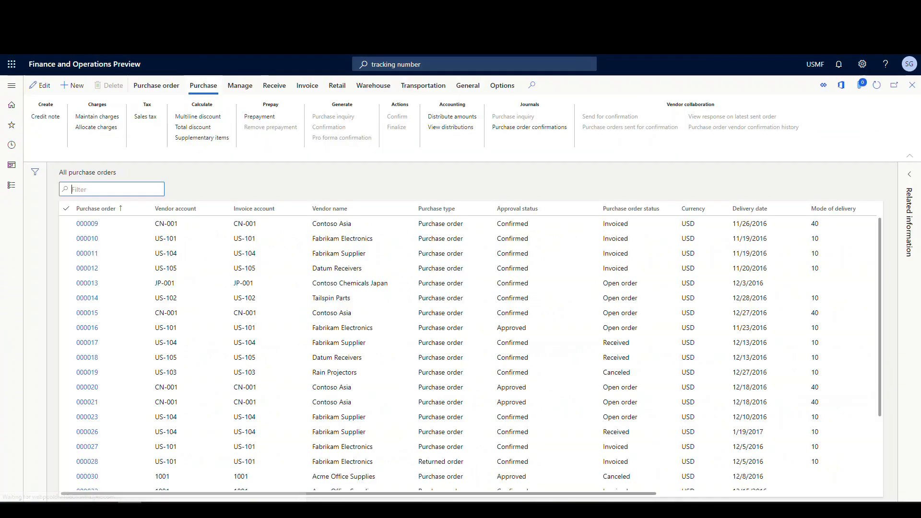
pyautogui.scroll(-3)
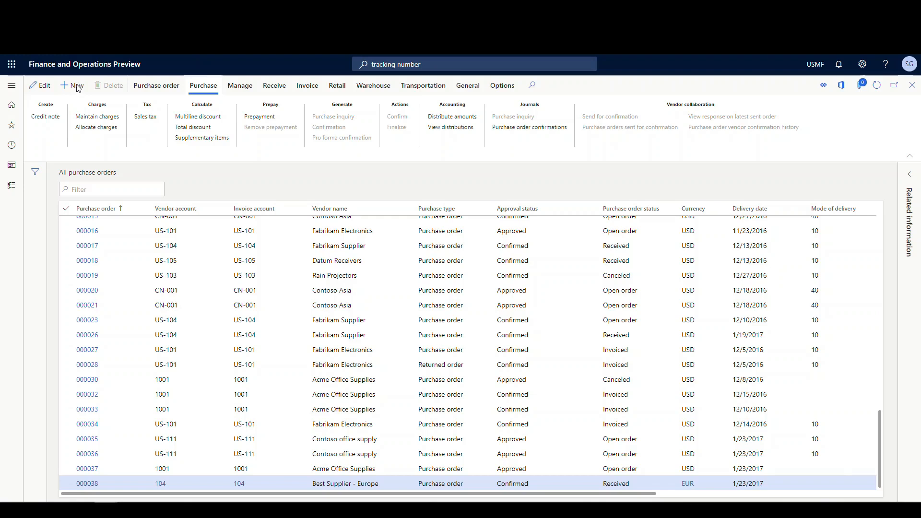
pyautogui.click(73, 86)
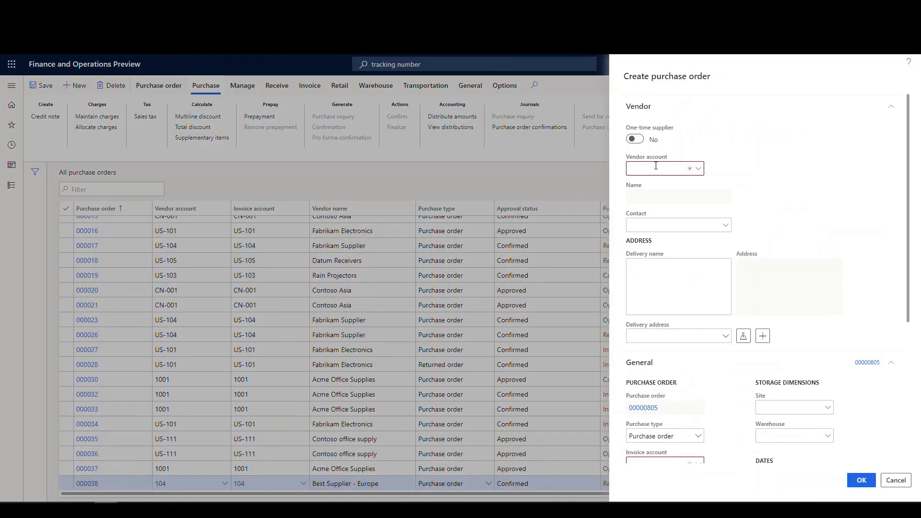
# - Create the purchase order for vendor 1001, Acme Office Supplies, with warehouse 24
pyautogui.write('1001')
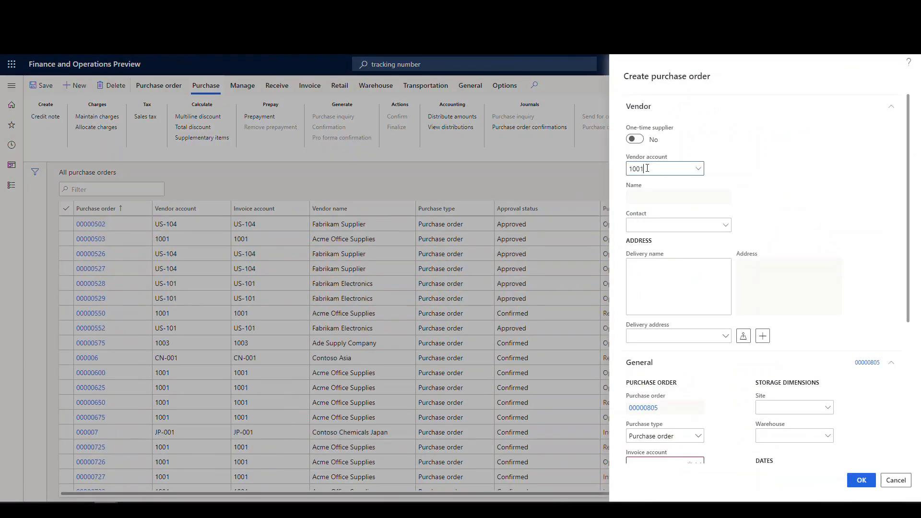
pyautogui.moveTo(764, 437)
pyautogui.write('24')
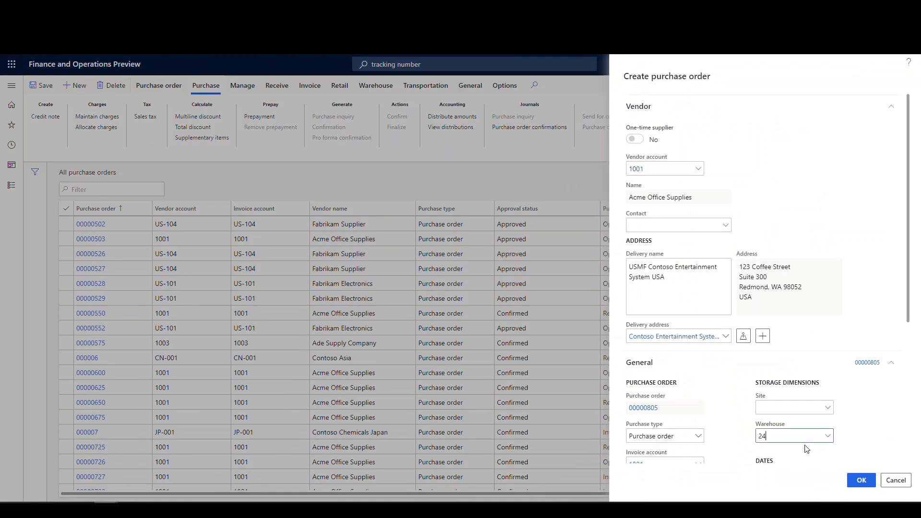
pyautogui.moveTo(807, 480)
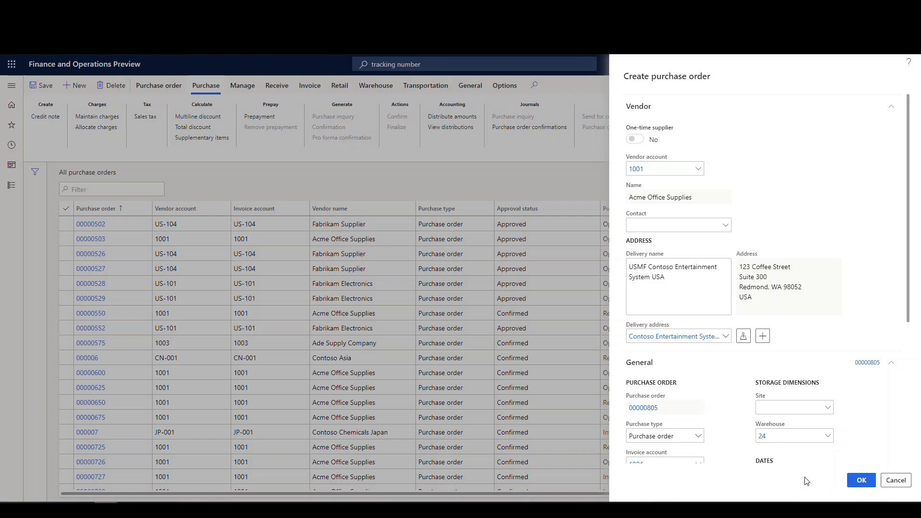
pyautogui.click(860, 479)
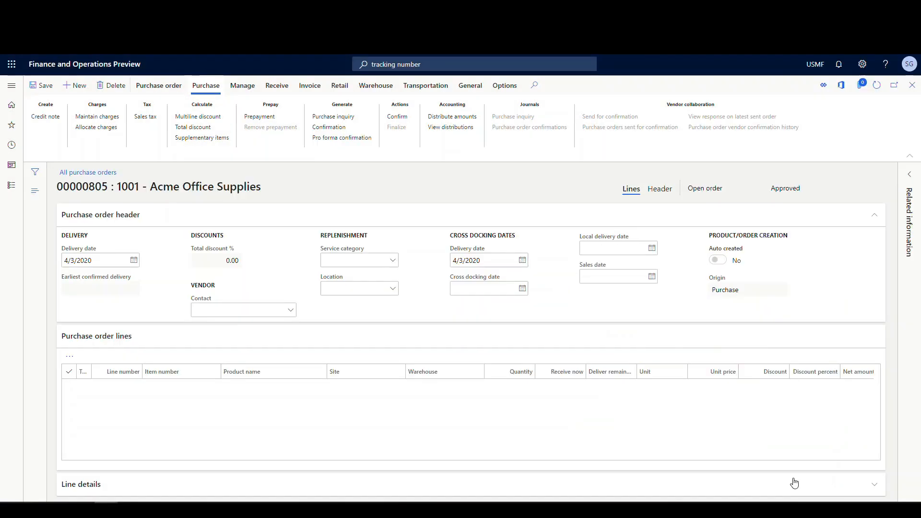
# - Add a line for item B102 on order 00000805 and confirm the purchase order
pyautogui.click(81, 356)
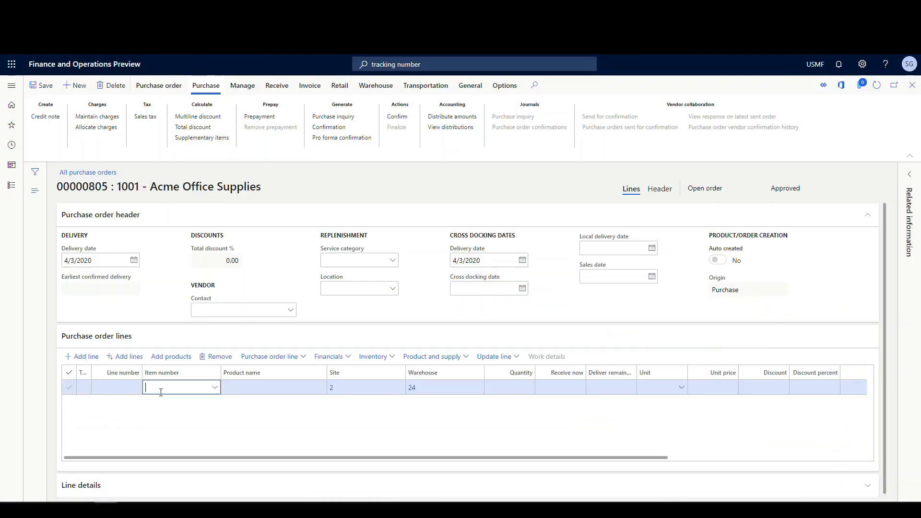
pyautogui.write('B102')
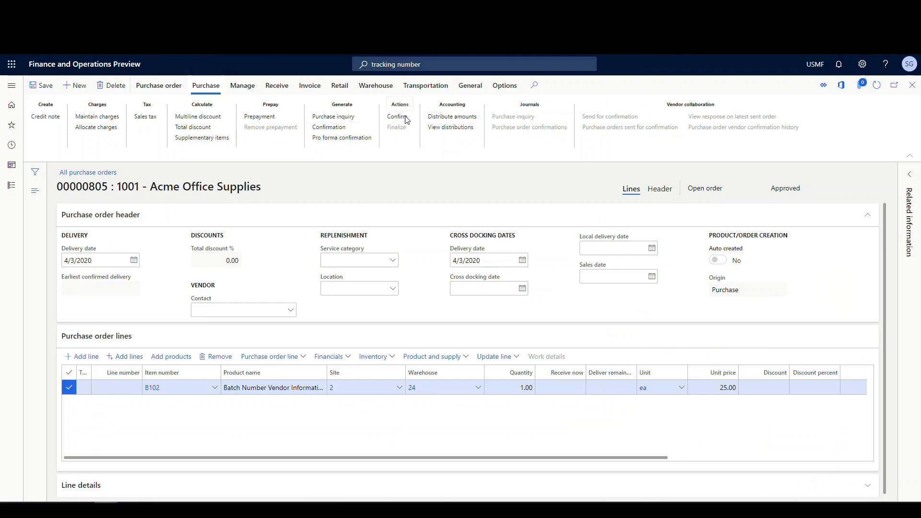
pyautogui.click(399, 116)
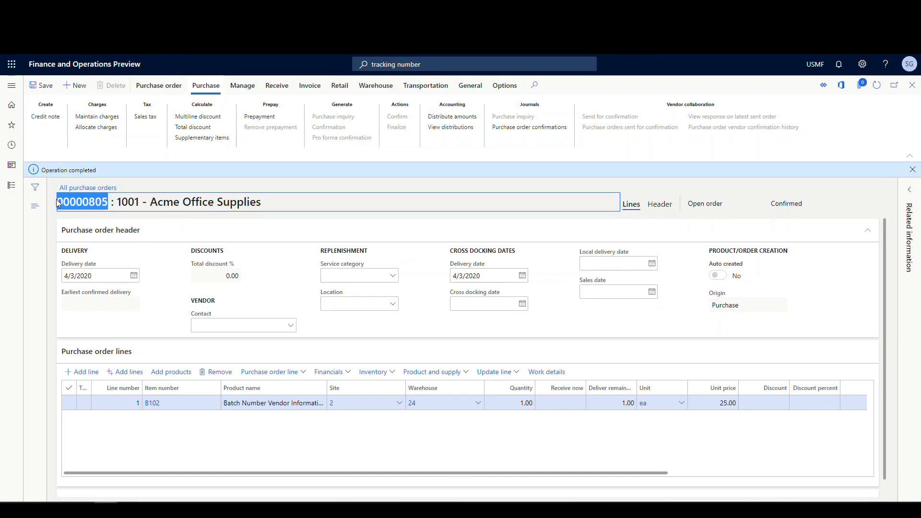
pyautogui.moveTo(365, 402)
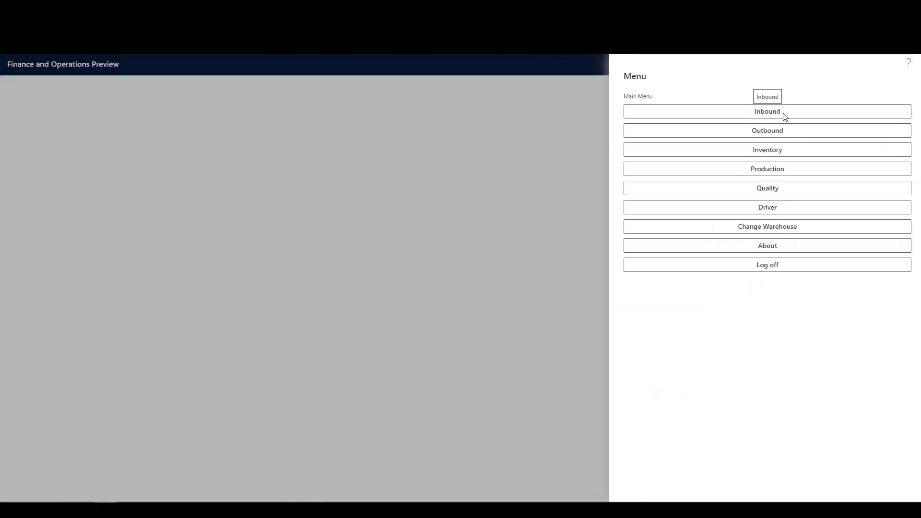
# - Start Inbound > Purchase Receive and submit item B102, quantity 1 ea
pyautogui.click(766, 111)
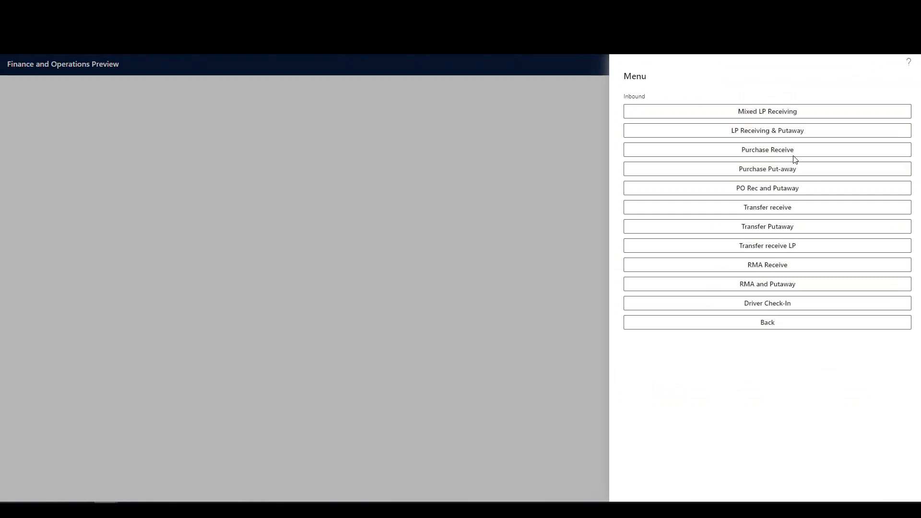
pyautogui.click(767, 150)
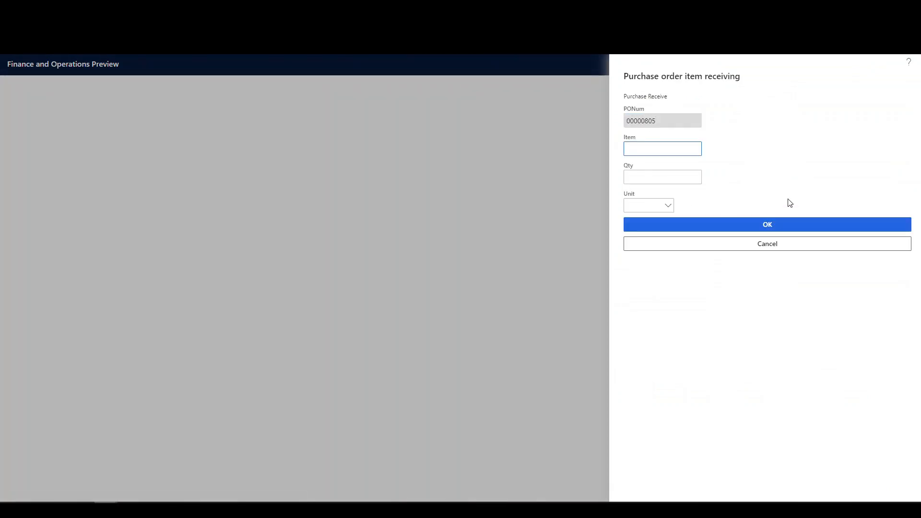
pyautogui.write('B102')
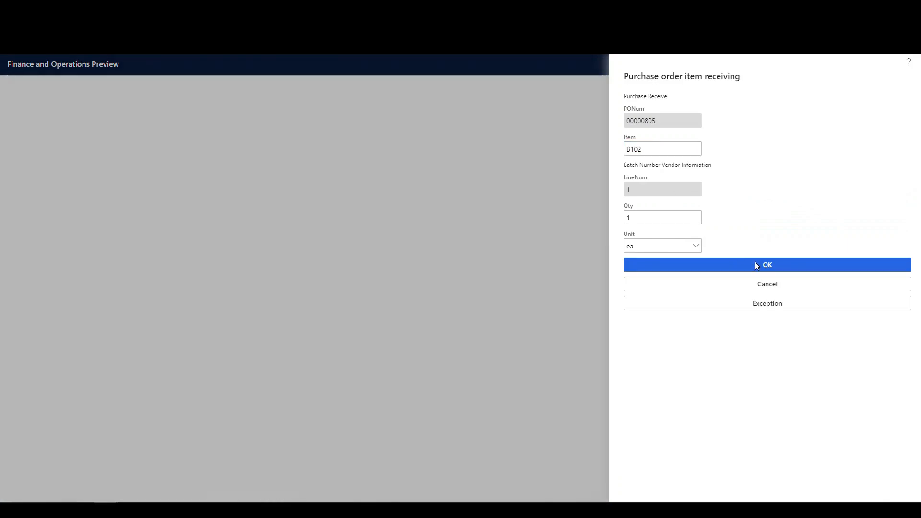
pyautogui.click(767, 265)
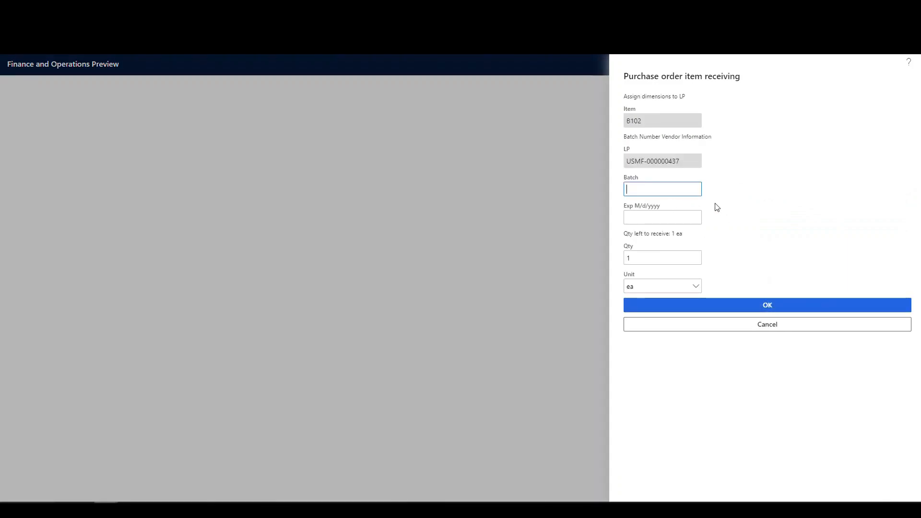
# - Enter batch 4102020-10 with expiry date 4/10/2022 and submit it
pyautogui.write('4')
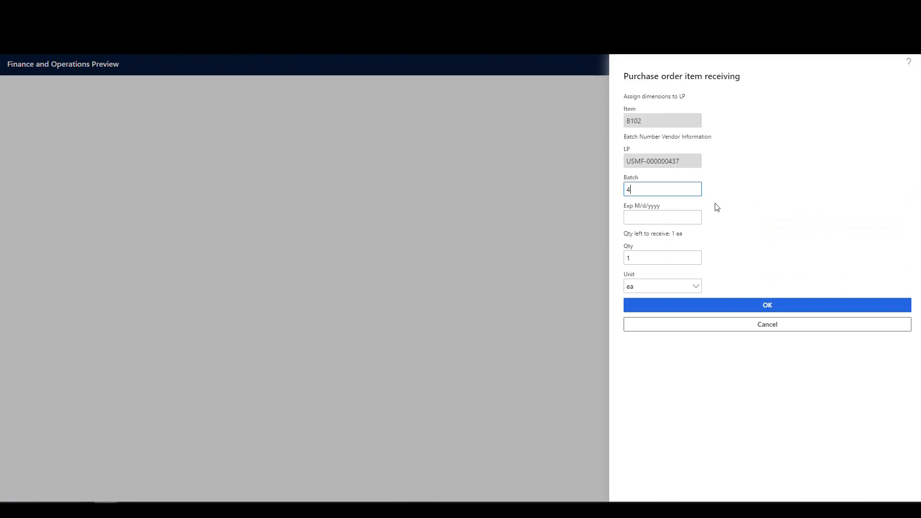
pyautogui.write('102020-')
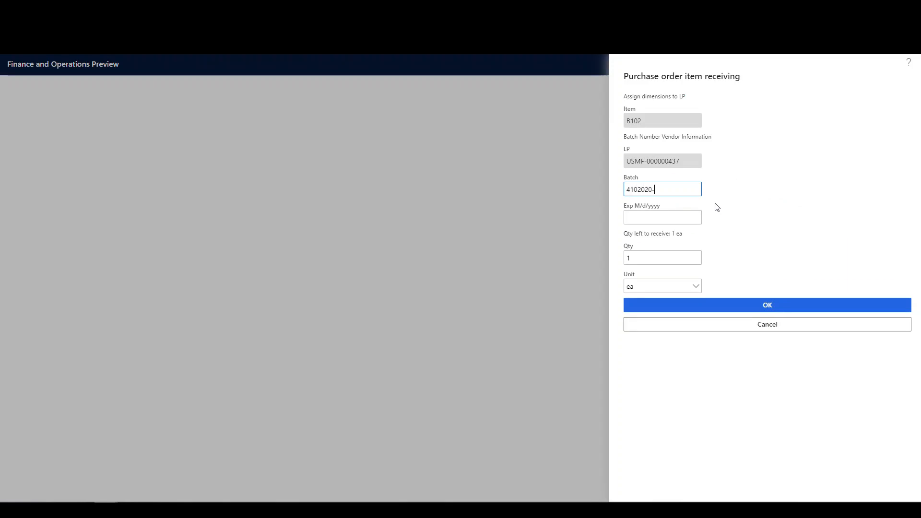
pyautogui.write('10')
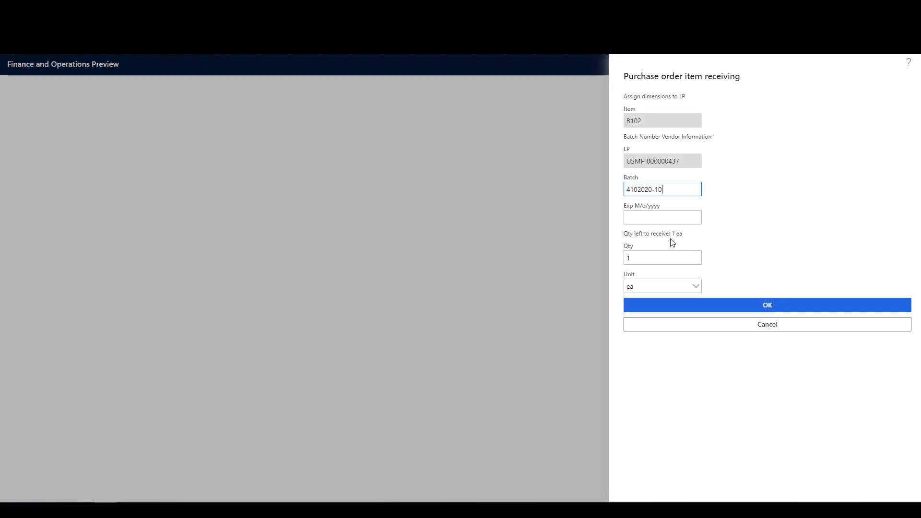
pyautogui.click(662, 217)
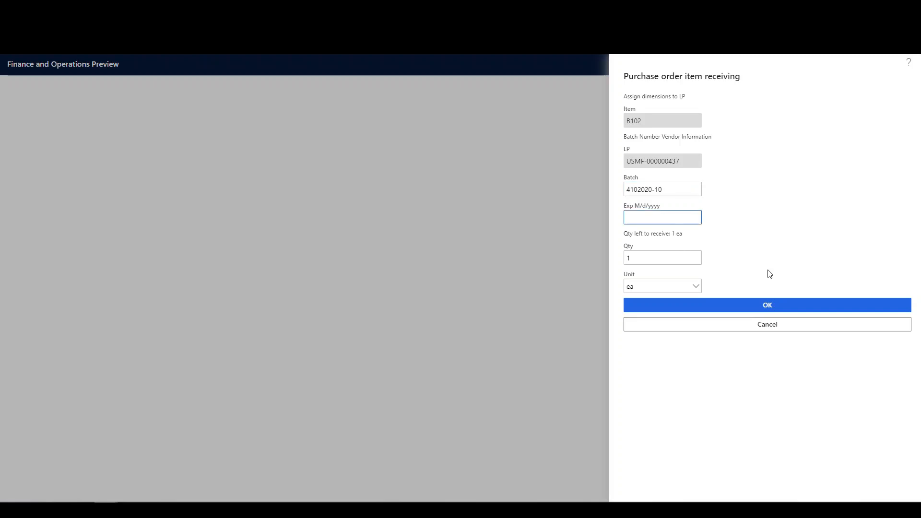
pyautogui.write('4/10/20')
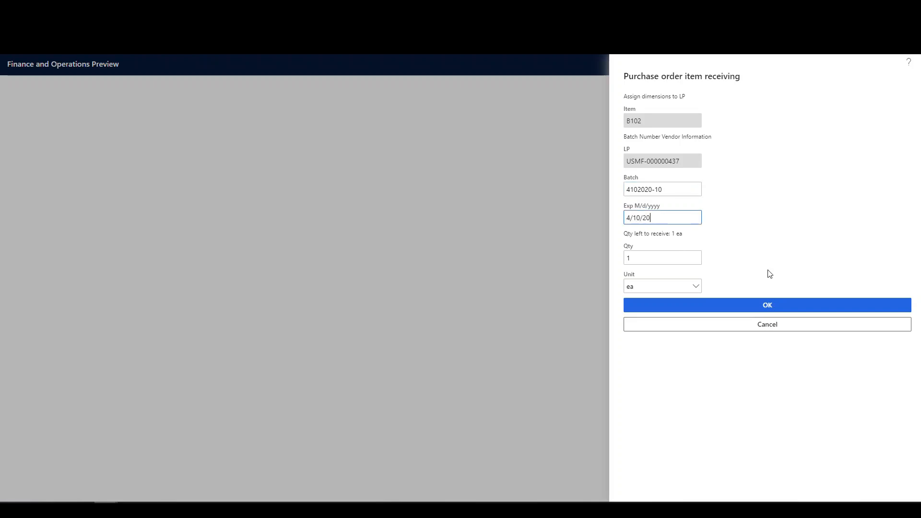
pyautogui.write('22')
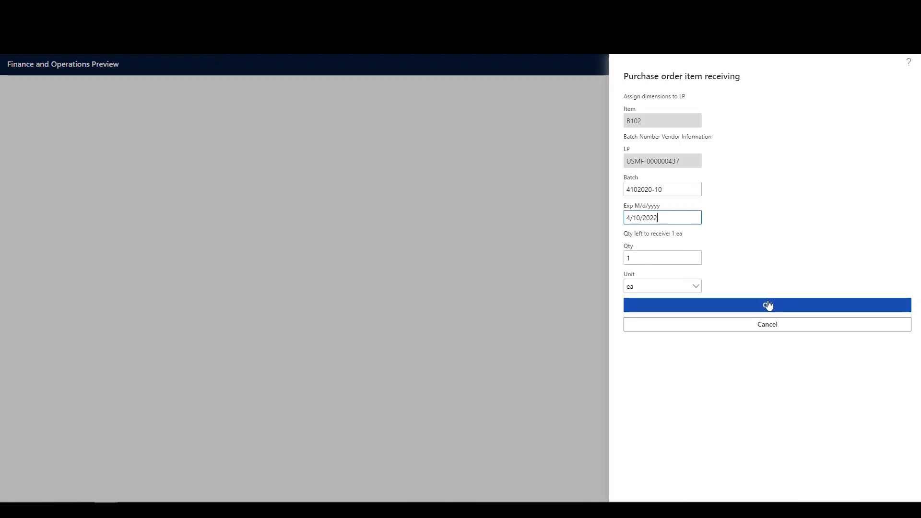
pyautogui.click(767, 305)
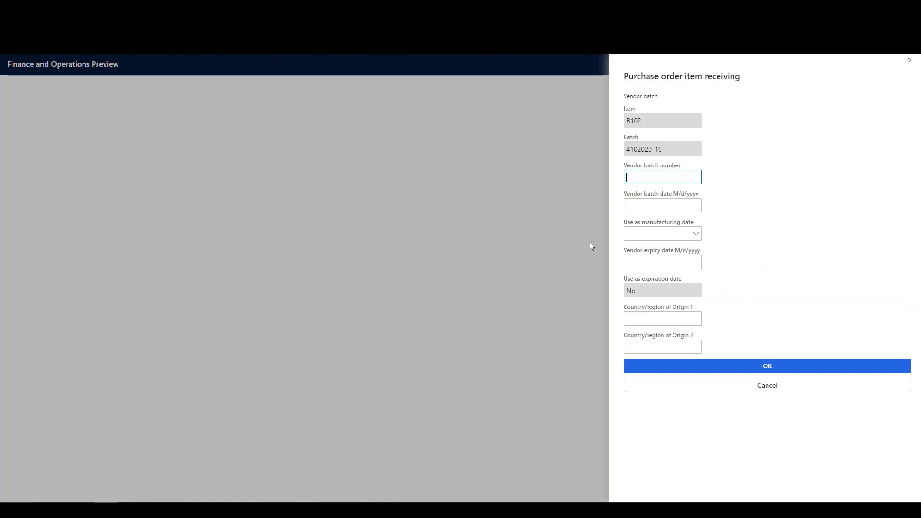
pyautogui.moveTo(642, 184)
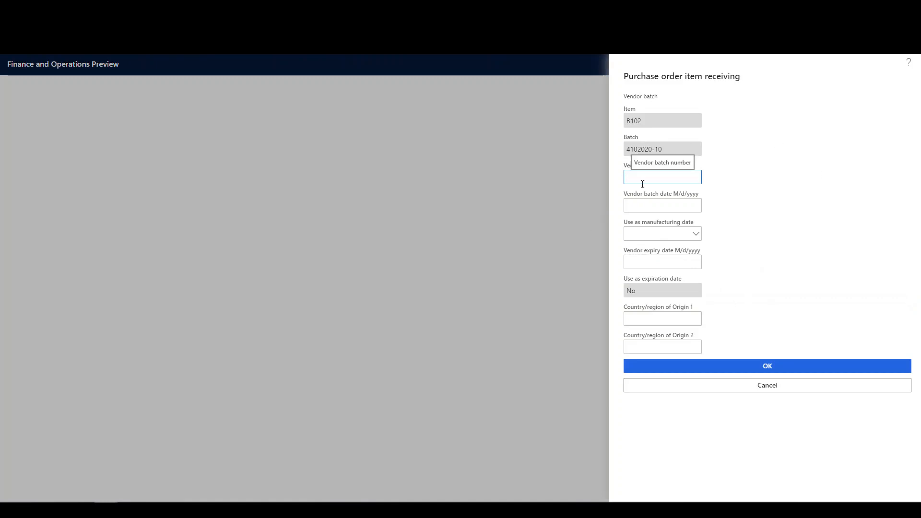
pyautogui.moveTo(643, 183)
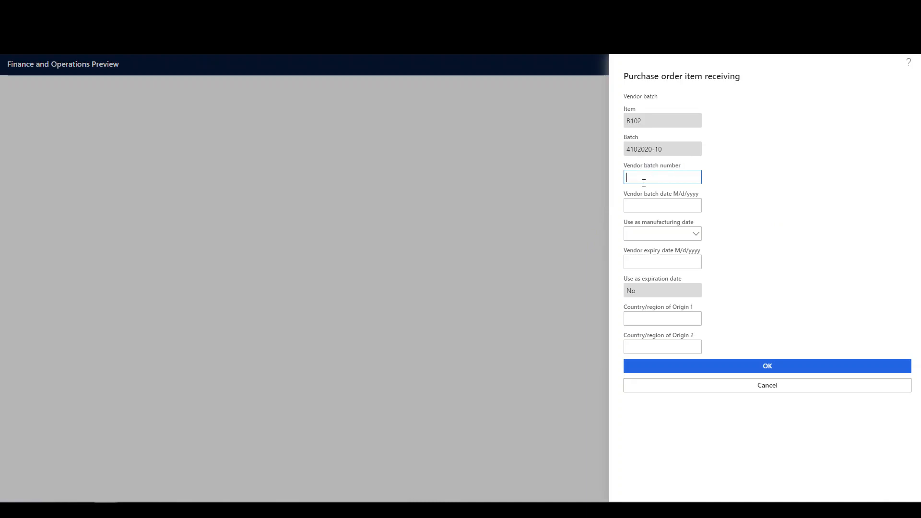
# - Enter vendor batch V123456 dated 3/31/2020, using it as the manufacturing date
pyautogui.write('V1')
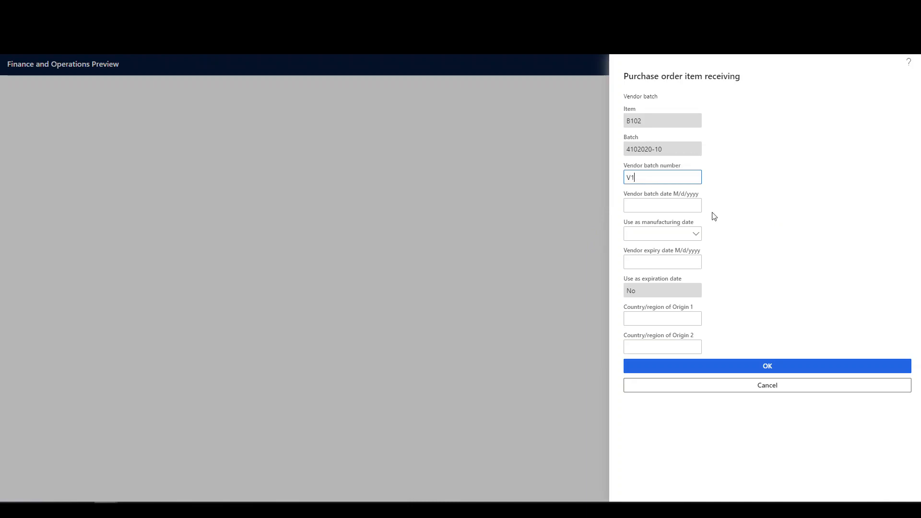
pyautogui.write('23456')
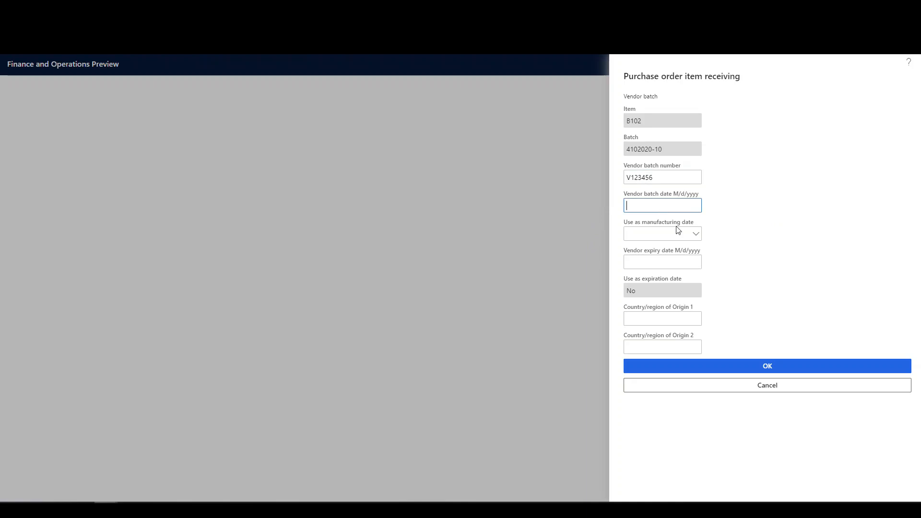
pyautogui.moveTo(719, 270)
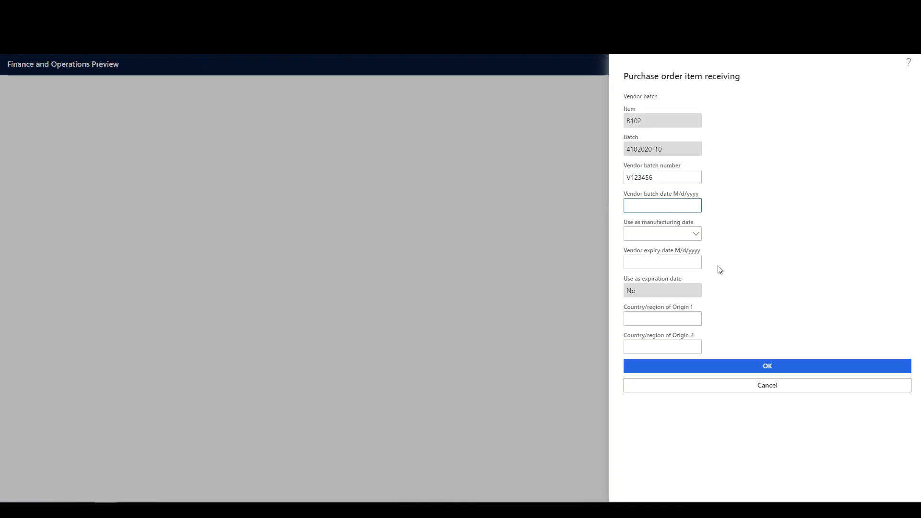
pyautogui.write('3/')
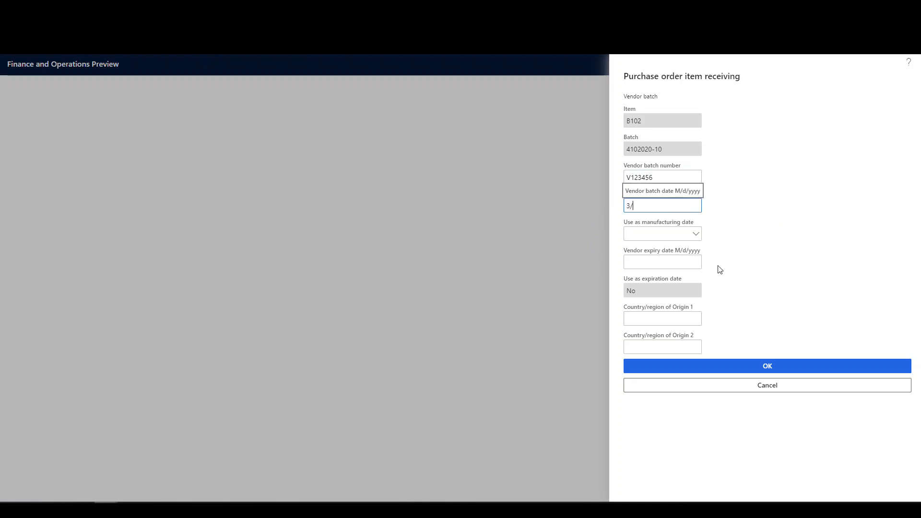
pyautogui.write('31/202')
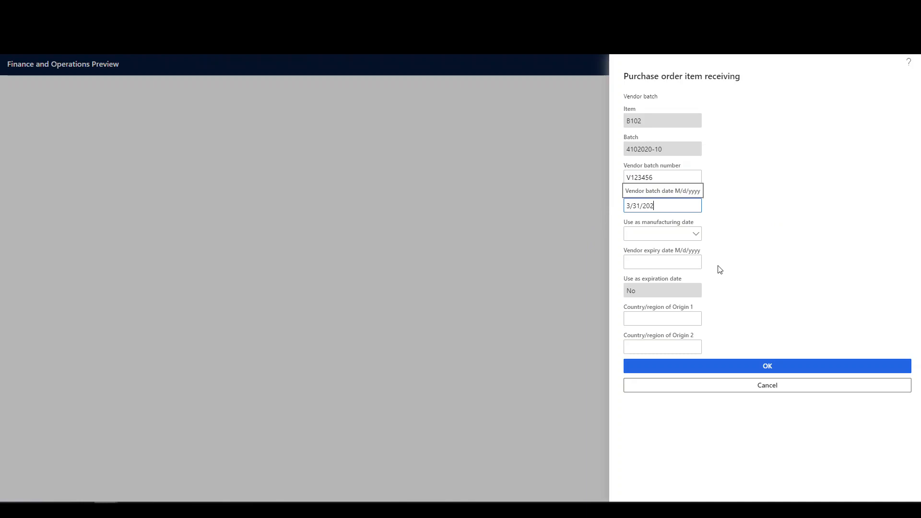
pyautogui.click(694, 233)
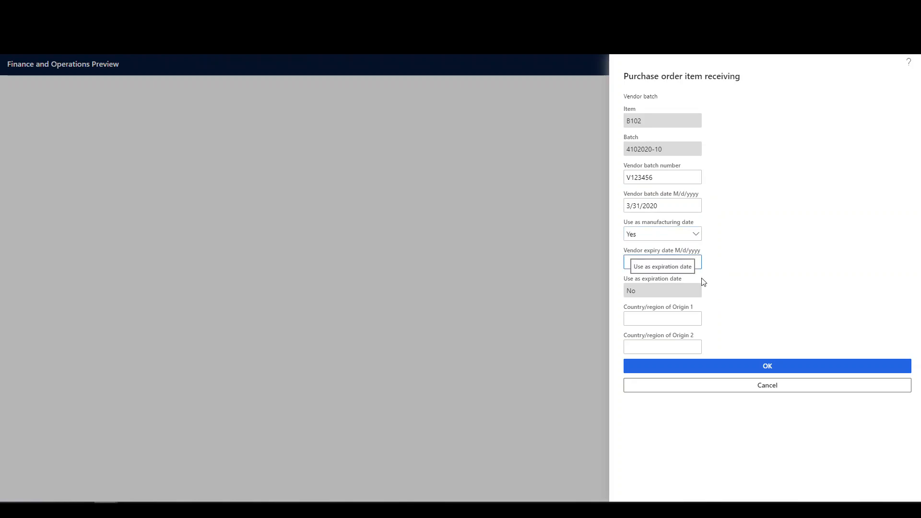
# - Set vendor expiry 3/31/2023 and origin USA, submit, and accept the blank-fields warning
pyautogui.write('4')
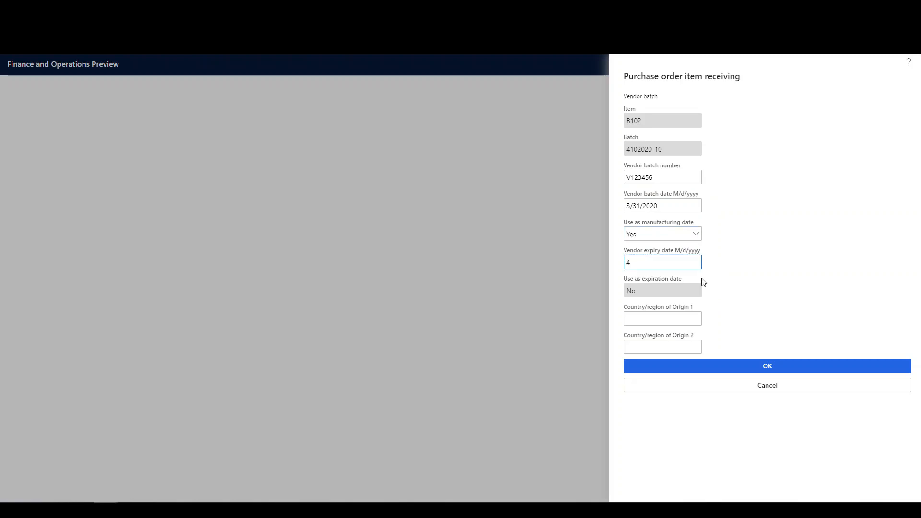
pyautogui.write('3/')
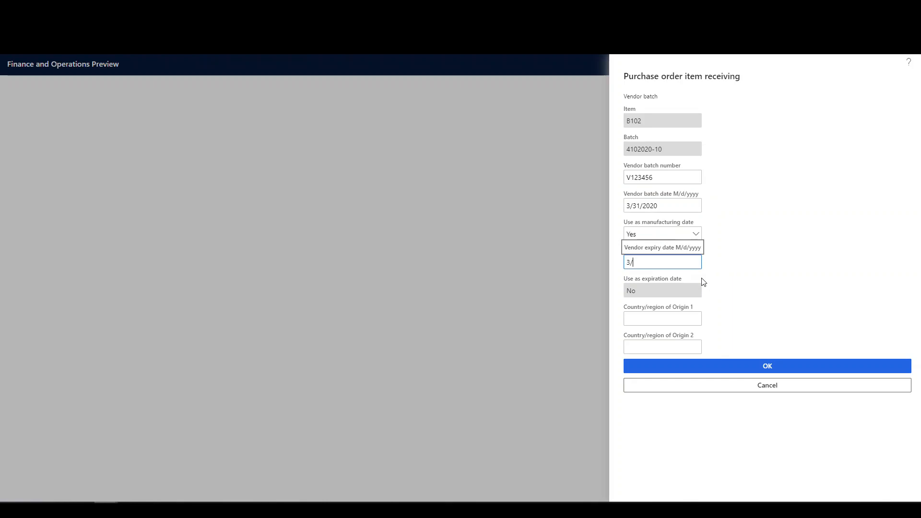
pyautogui.write('31/')
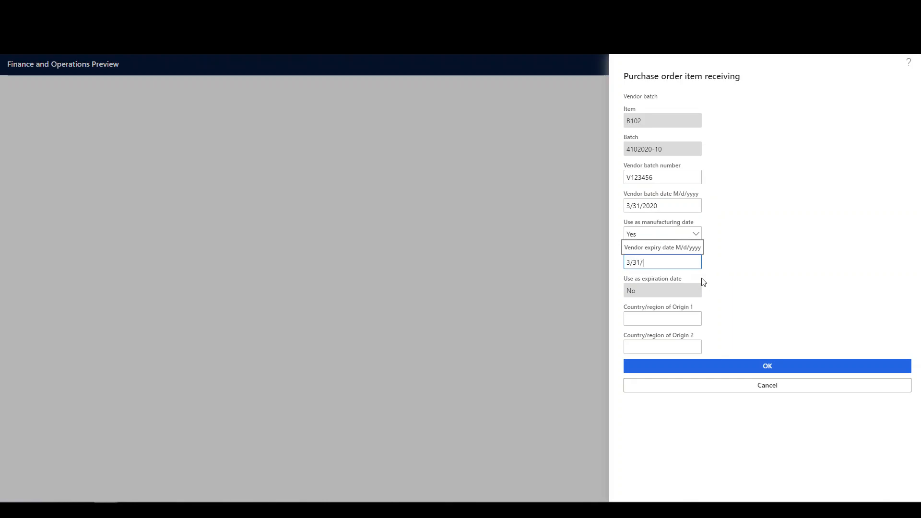
pyautogui.write('2023')
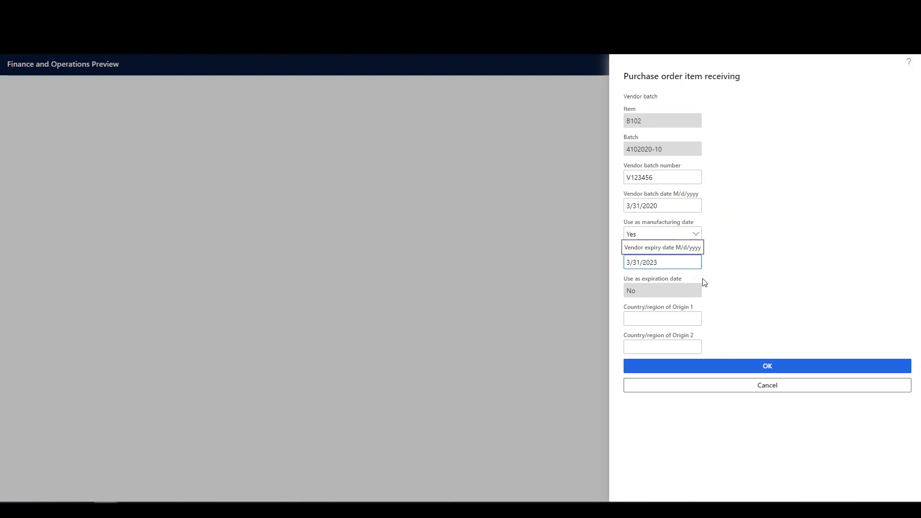
pyautogui.click(662, 318)
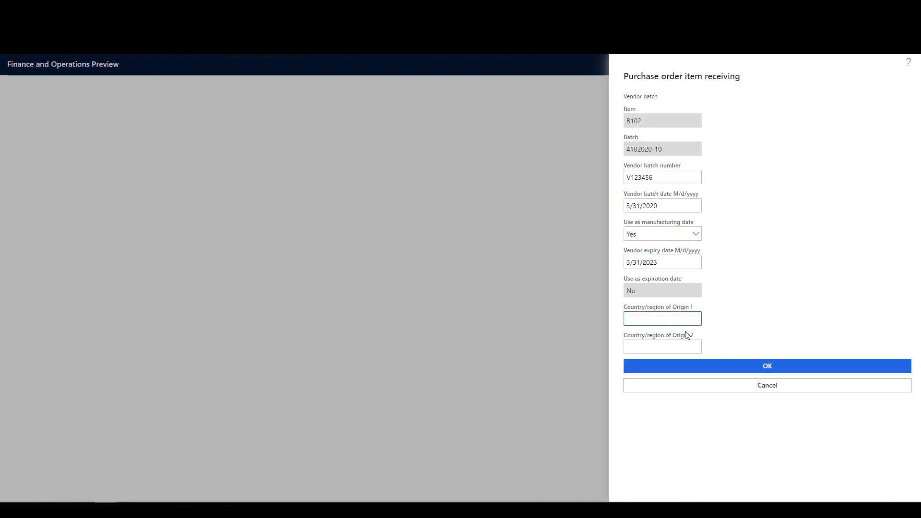
pyautogui.write('USA')
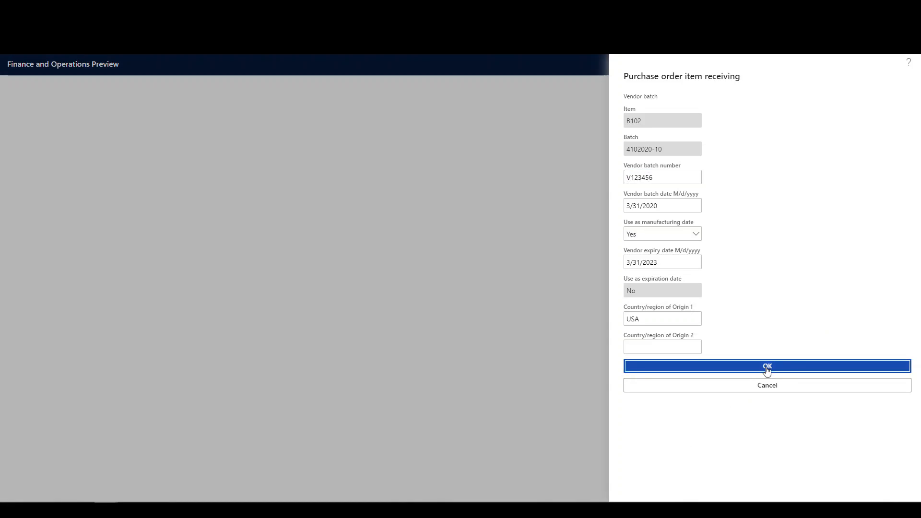
pyautogui.click(765, 366)
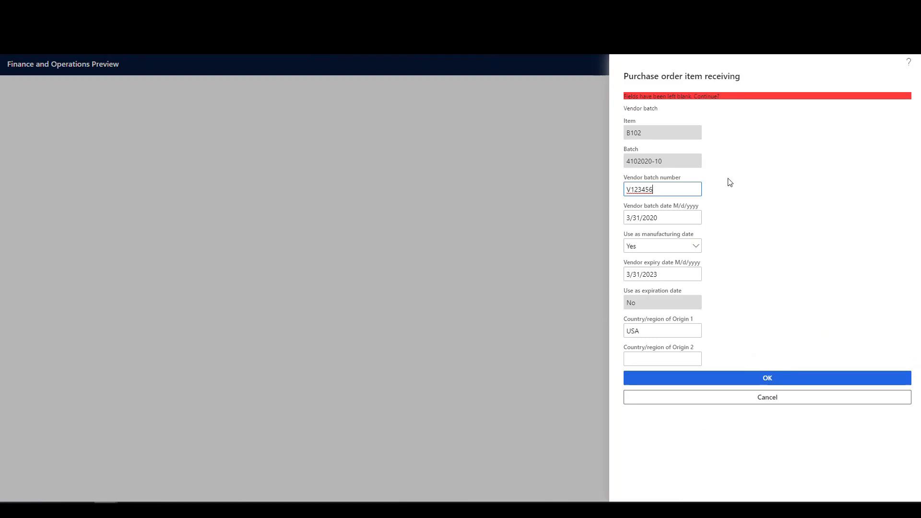
pyautogui.click(766, 378)
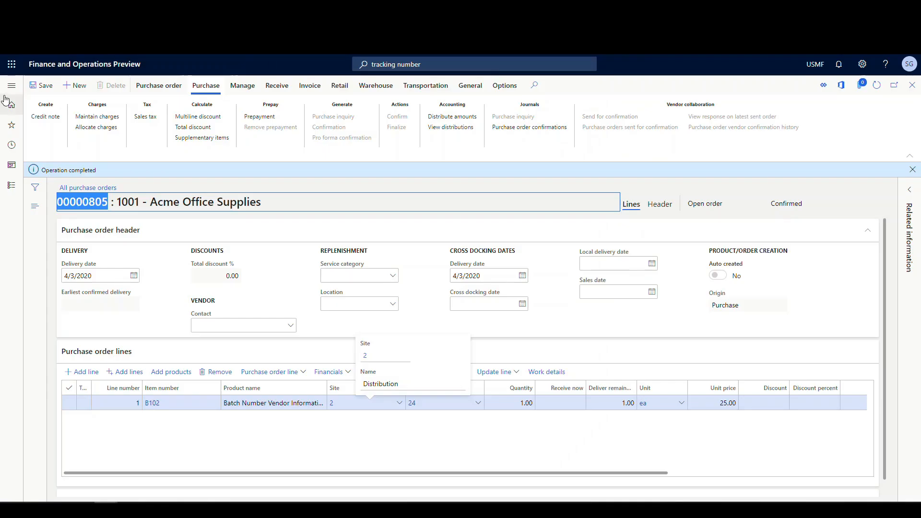
# - Navigate Modules > Product information management > Released products
pyautogui.click(11, 85)
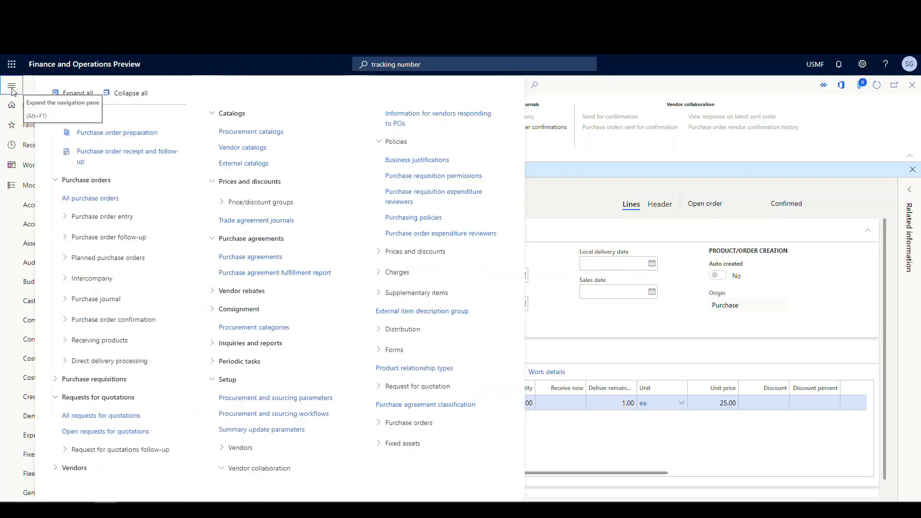
pyautogui.click(12, 88)
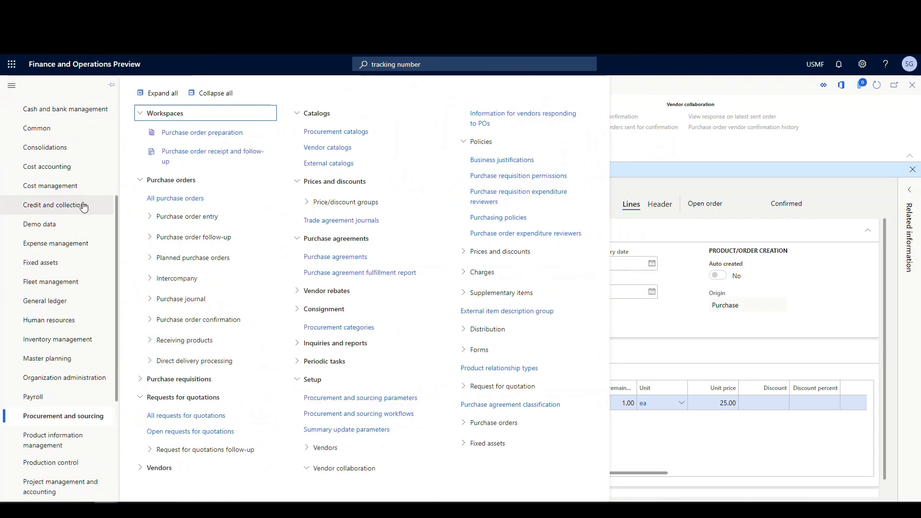
pyautogui.scroll(-3)
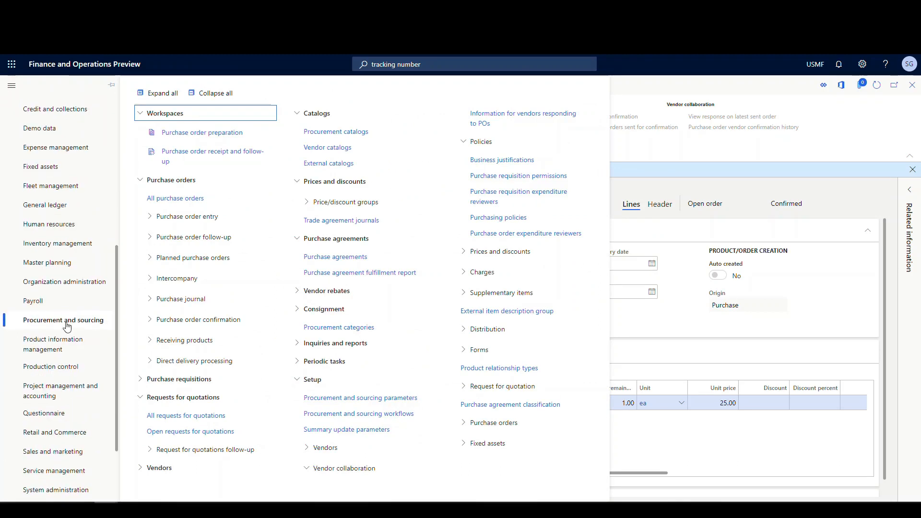
pyautogui.click(53, 345)
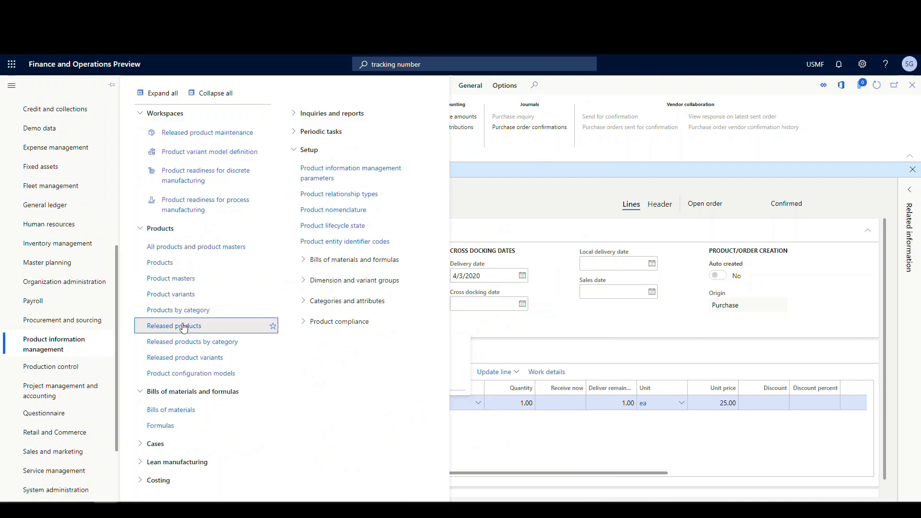
pyautogui.click(174, 325)
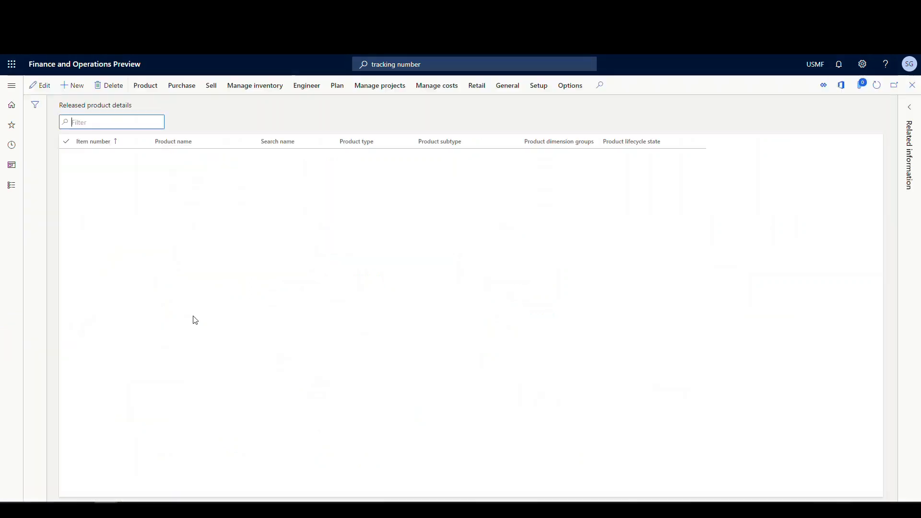
# - Filter released products to item B102 and show its batches, including 4102020-10
pyautogui.click(254, 85)
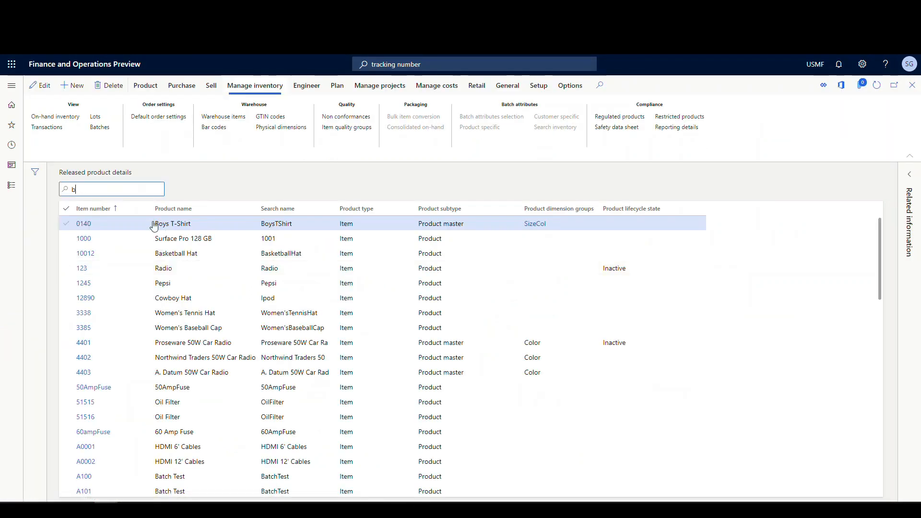
pyautogui.write('103')
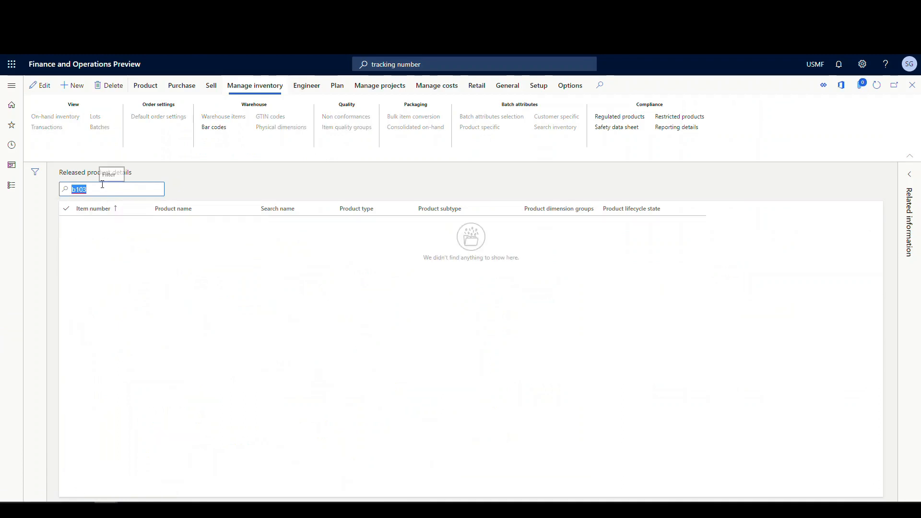
pyautogui.write('b102')
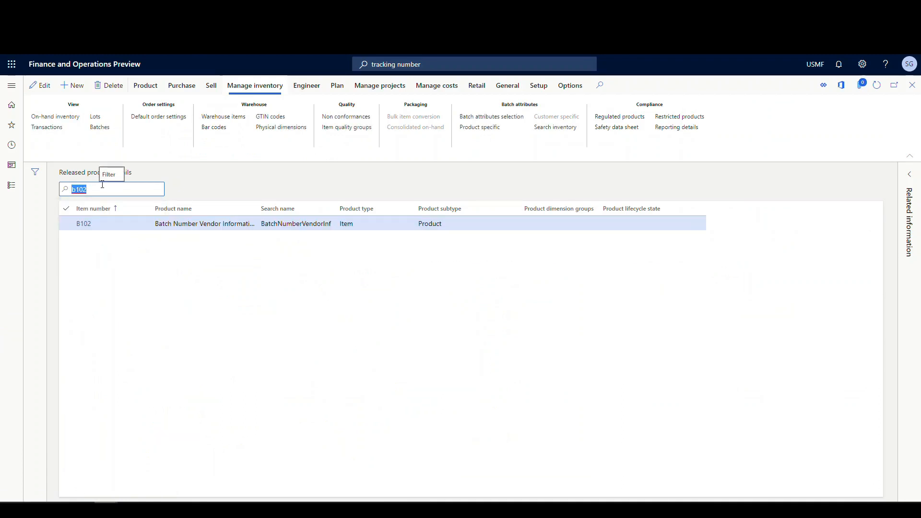
pyautogui.moveTo(279, 161)
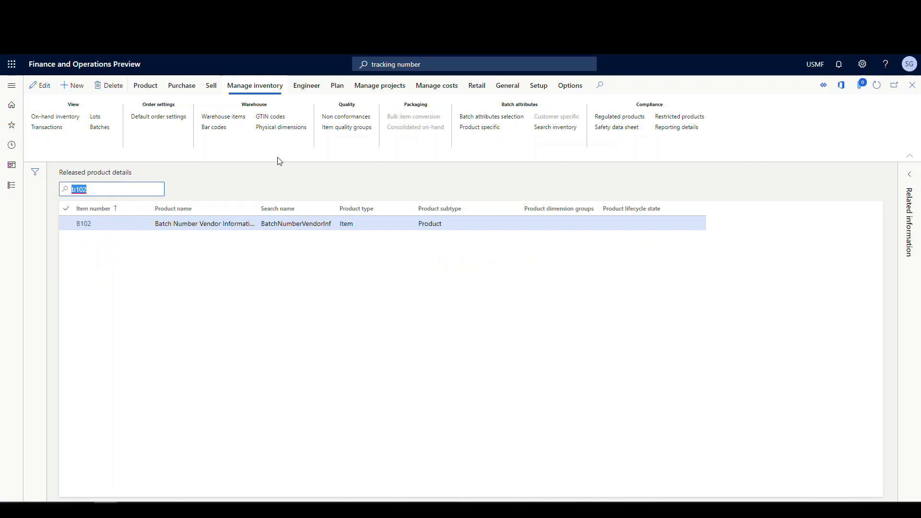
pyautogui.moveTo(99, 136)
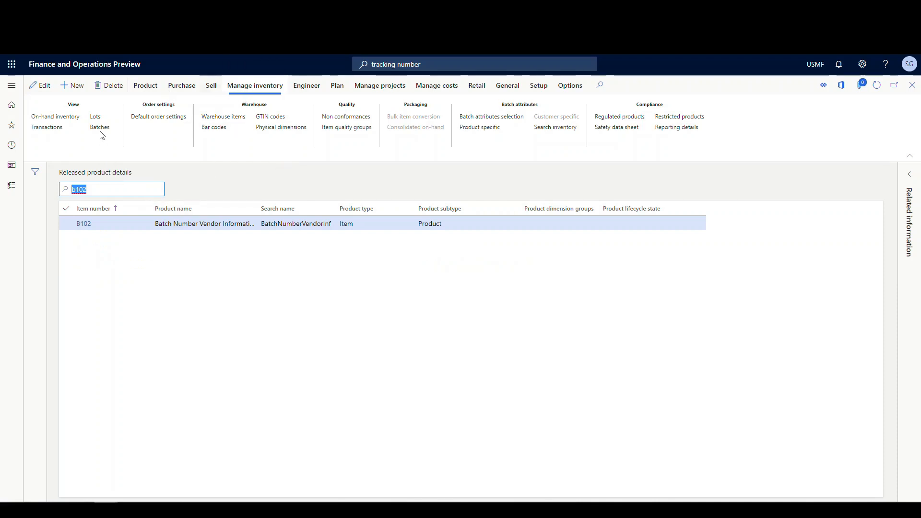
pyautogui.click(99, 128)
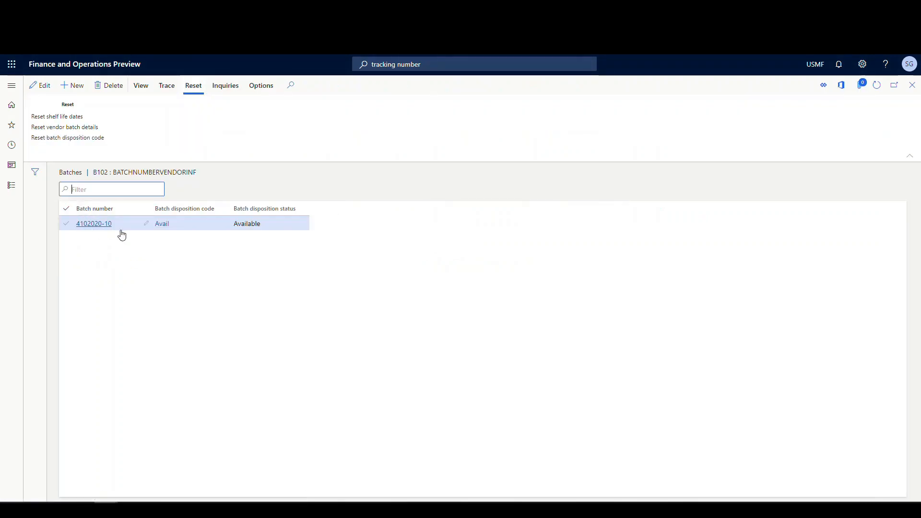
# - Review batch 4102020-10: vendor batch V123456, expiry 4/10/2022, origin USA
pyautogui.click(93, 223)
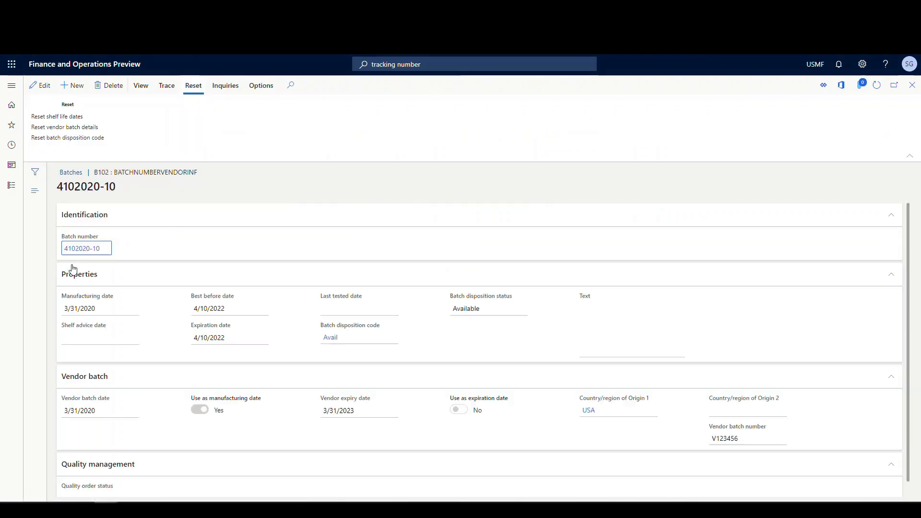
pyautogui.scroll(-3)
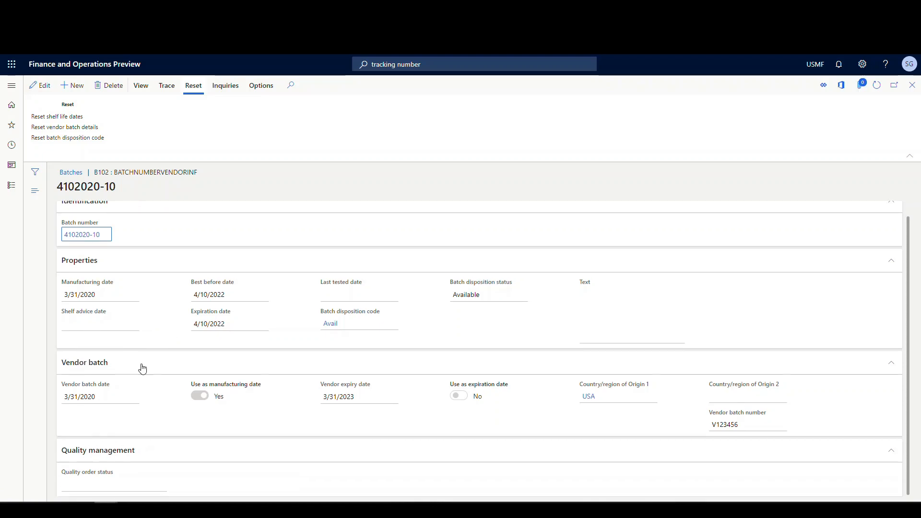
pyautogui.moveTo(634, 433)
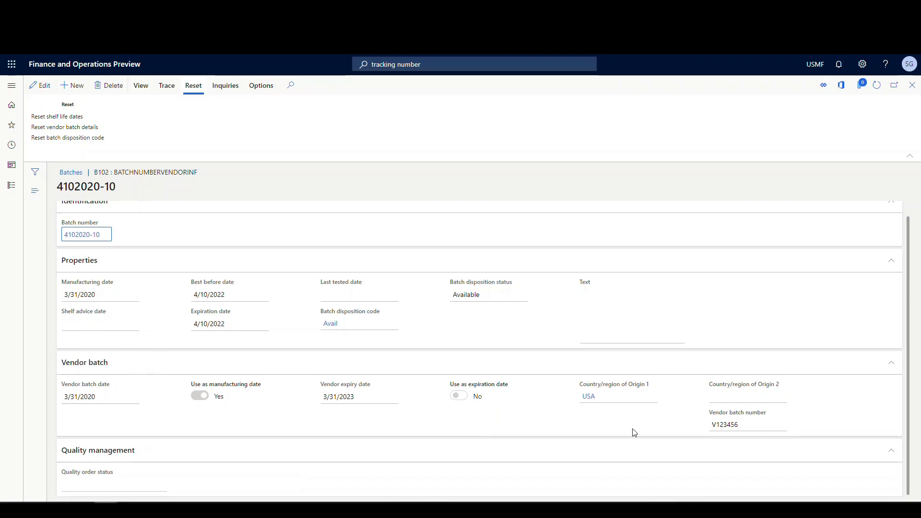
pyautogui.moveTo(879, 431)
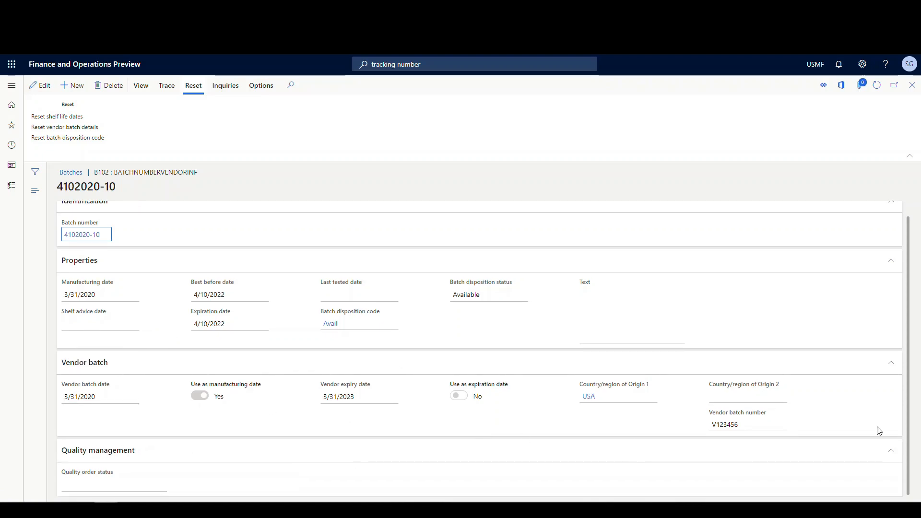
pyautogui.moveTo(312, 344)
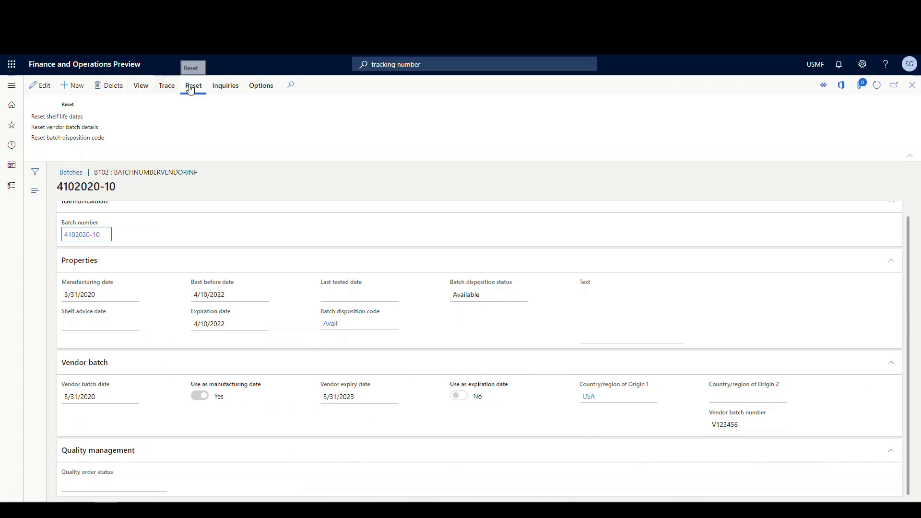
pyautogui.moveTo(67, 127)
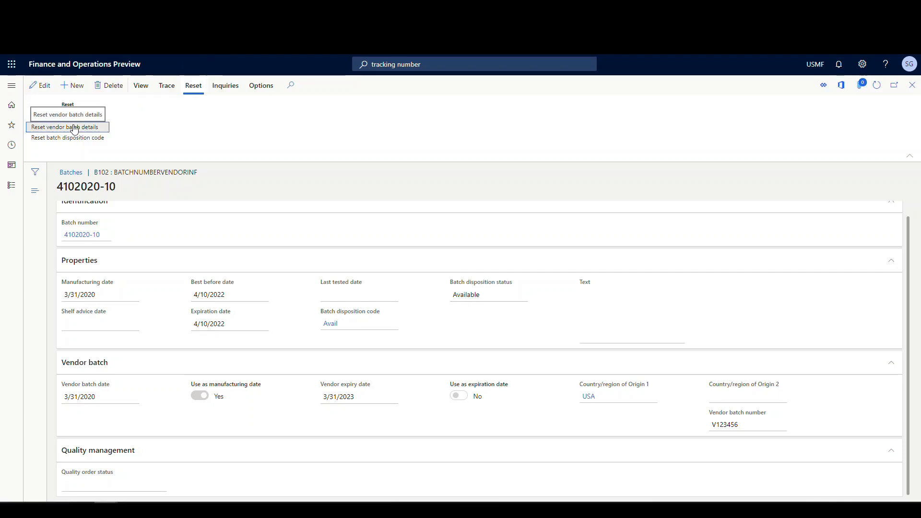
# - Start Reset vendor batch details for batch 4102020-10, prefilled V123456, 3/31/2020, USA
pyautogui.click(66, 127)
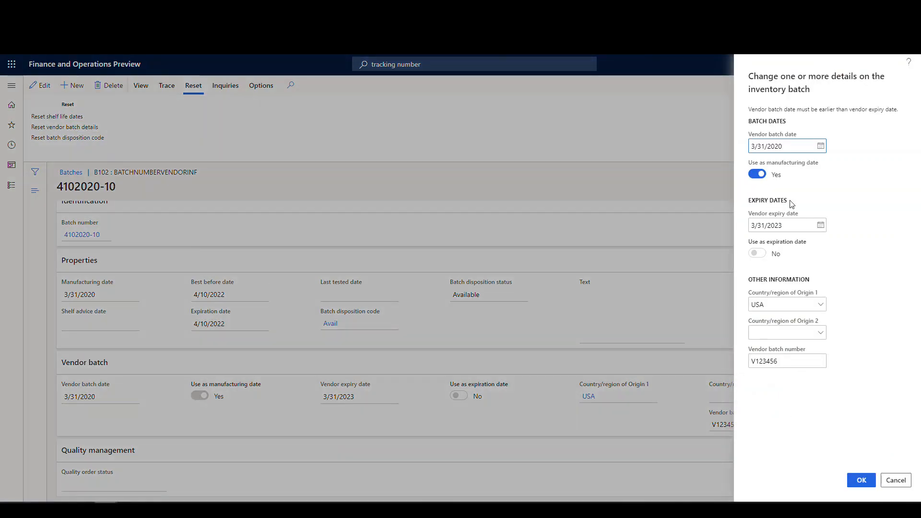
pyautogui.moveTo(794, 422)
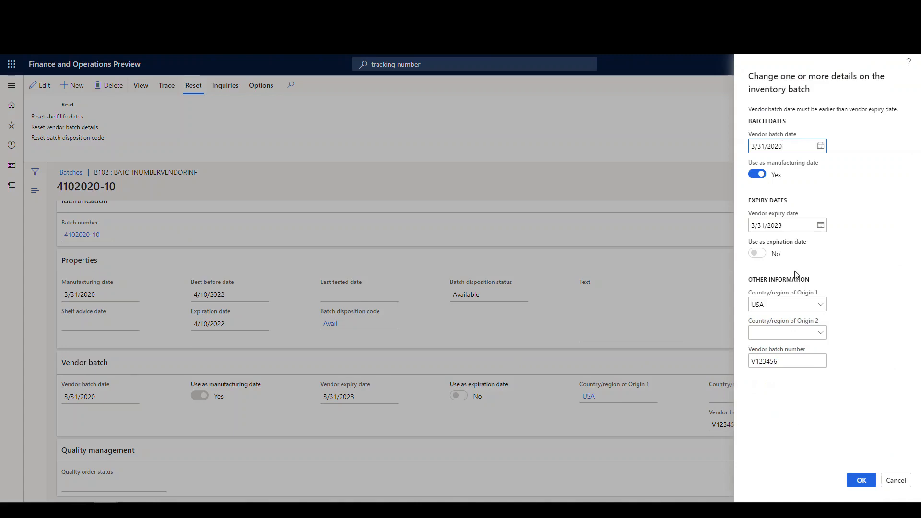
pyautogui.moveTo(797, 202)
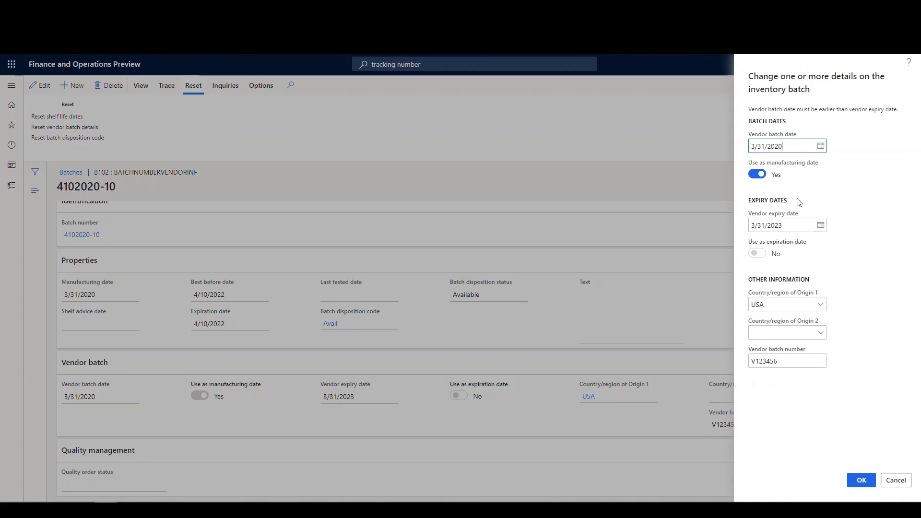